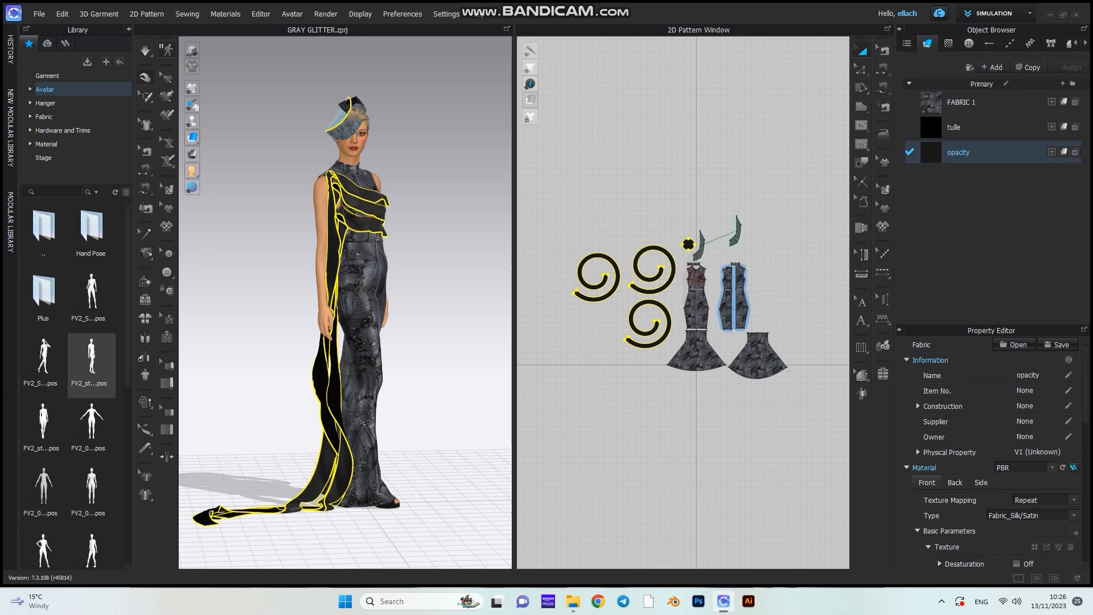
# Step: Hide the avatar and other pieces and switch CLO 3D to the UV Editor workspace
pyautogui.click(962, 101)
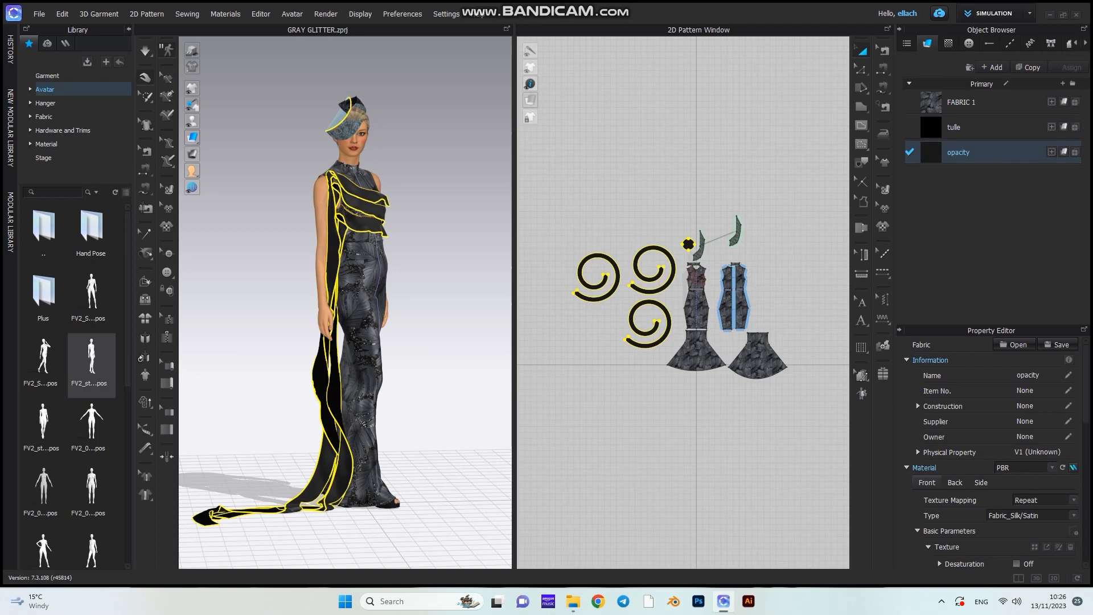
pyautogui.click(961, 101)
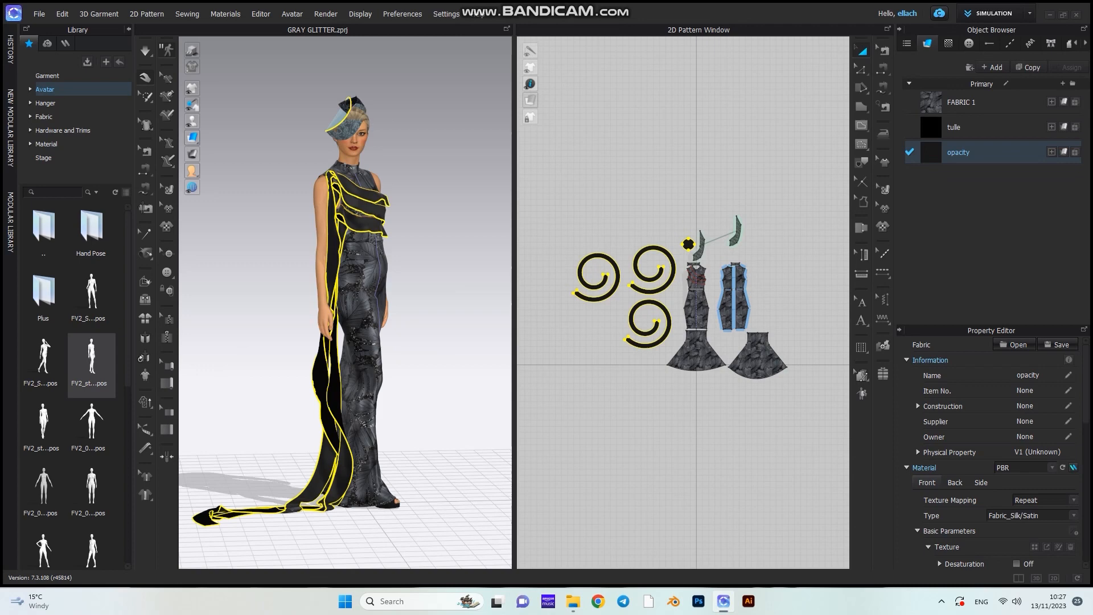
pyautogui.click(975, 102)
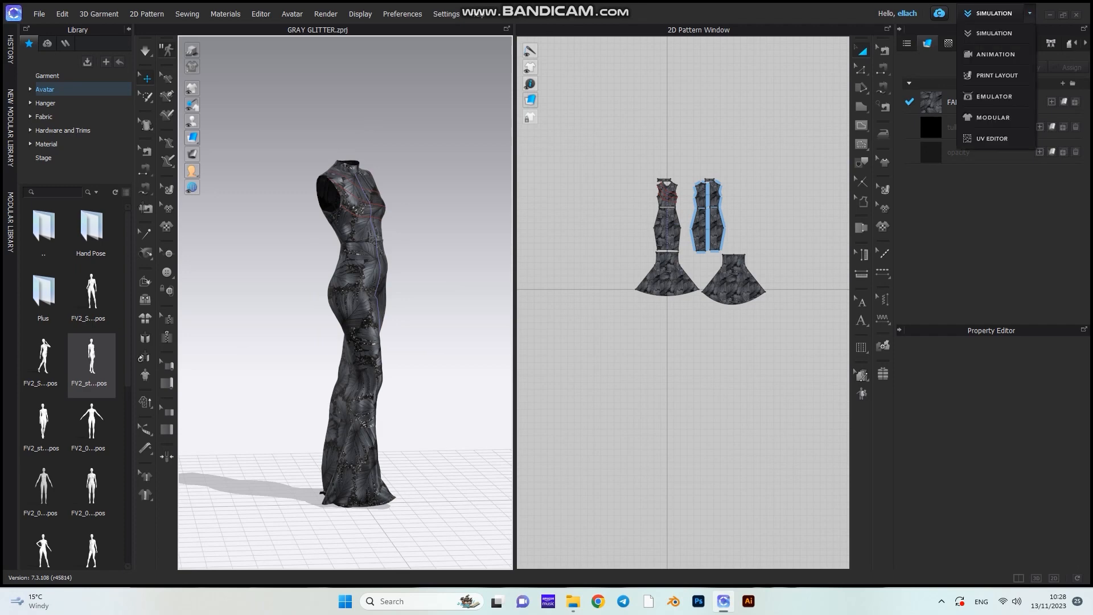
pyautogui.click(992, 138)
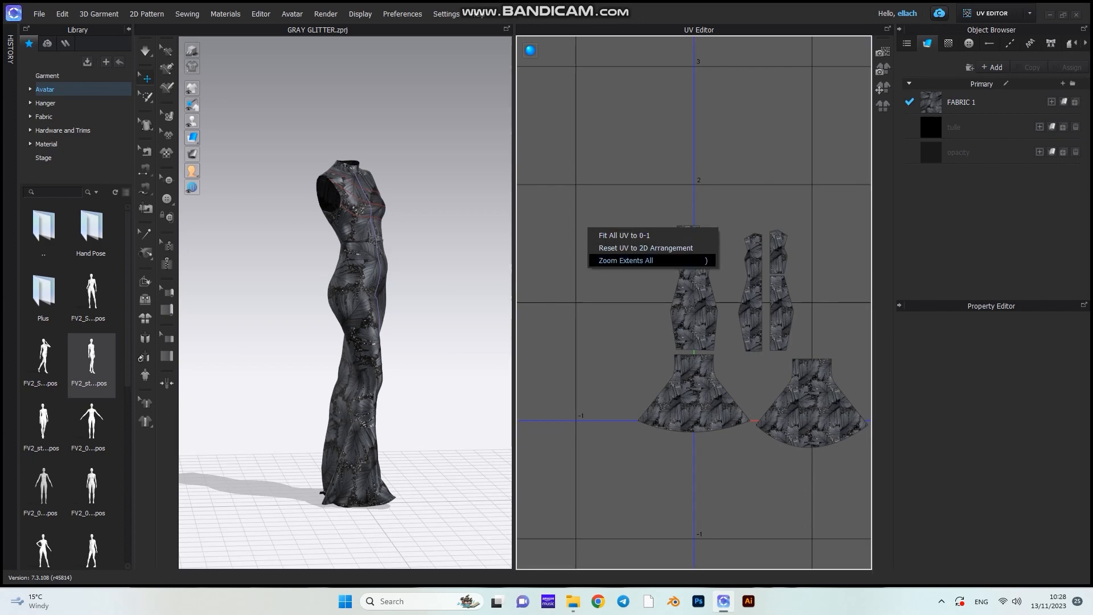
# Step: Fit all of the main gown fabric's UVs into the 0–1 range
pyautogui.click(625, 260)
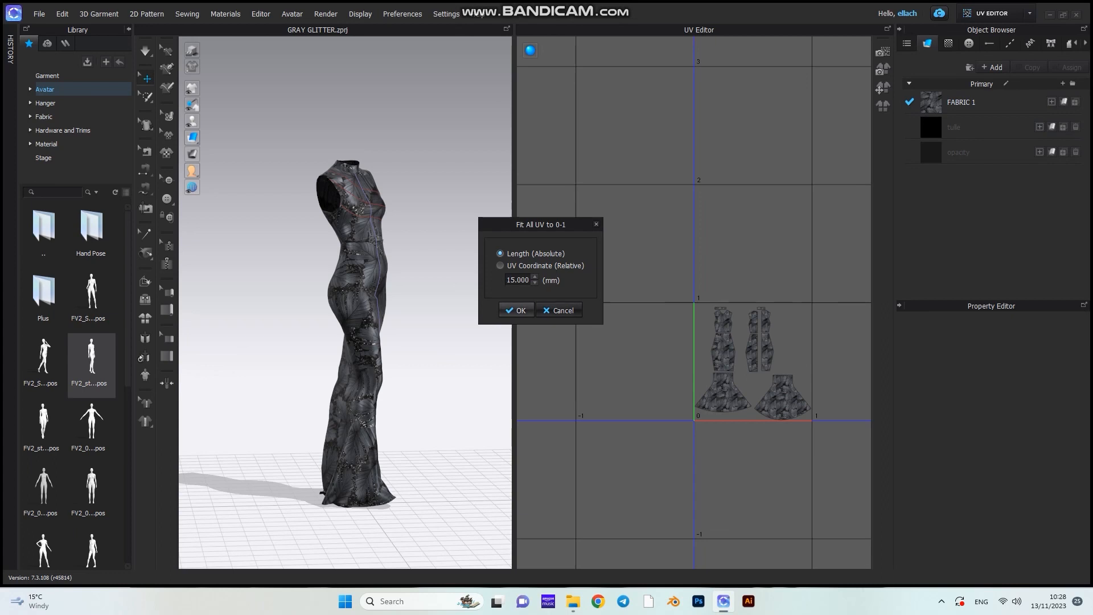
pyautogui.click(517, 309)
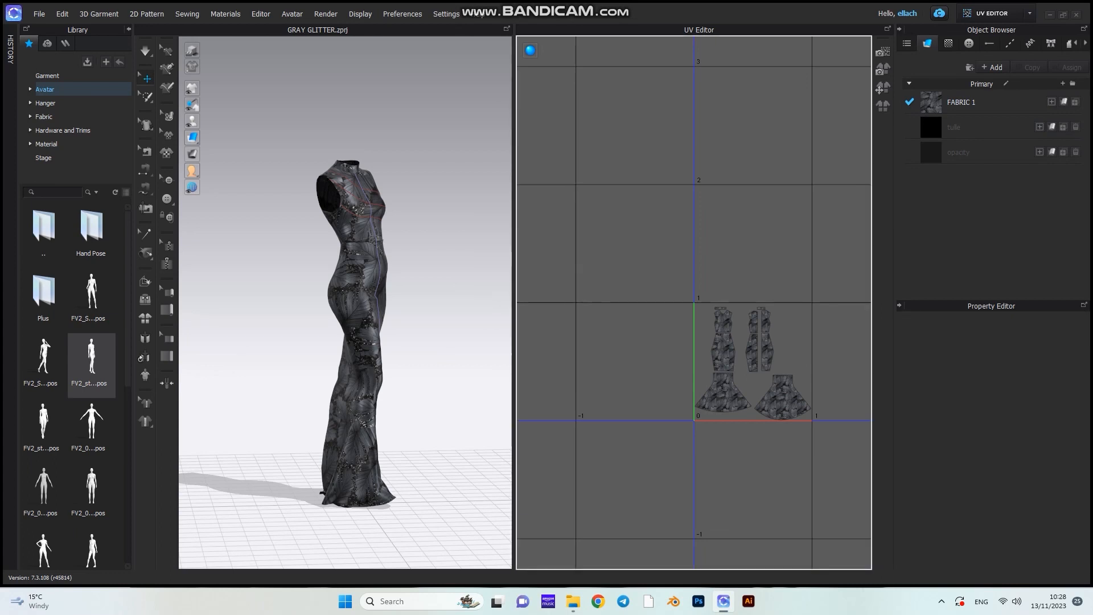
pyautogui.click(39, 13)
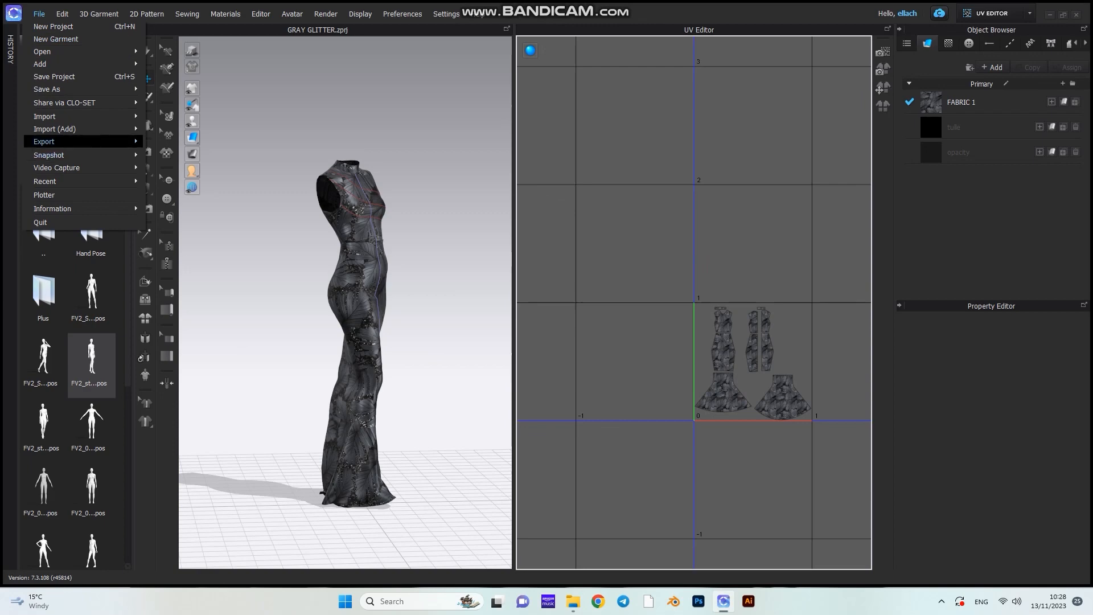
# Step: Export the main gown pieces to an OBJ file as thick cloth
pyautogui.click(43, 141)
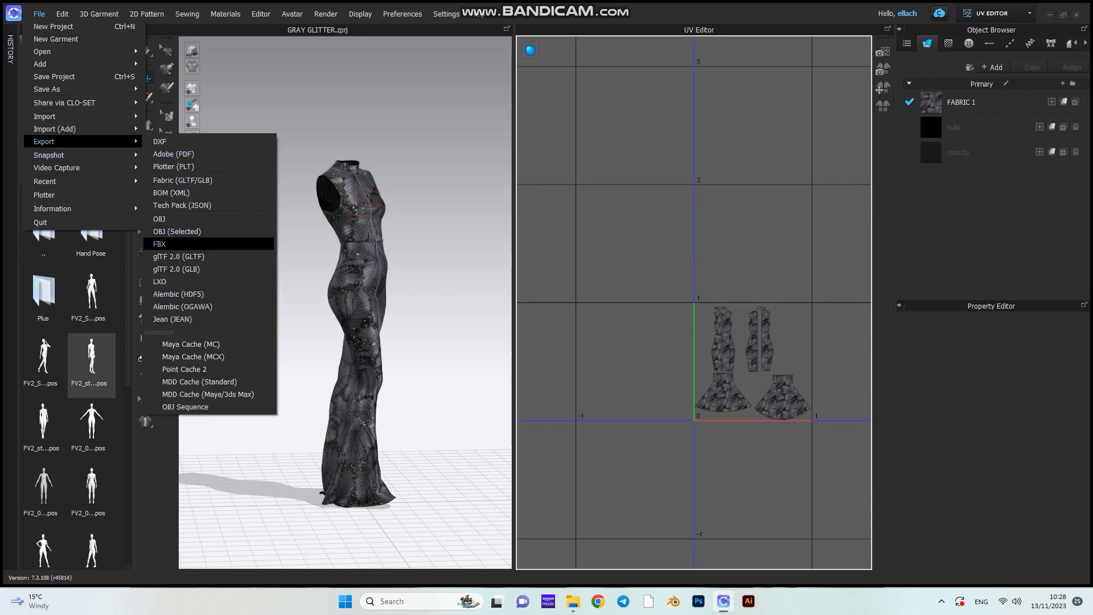
pyautogui.moveTo(160, 219)
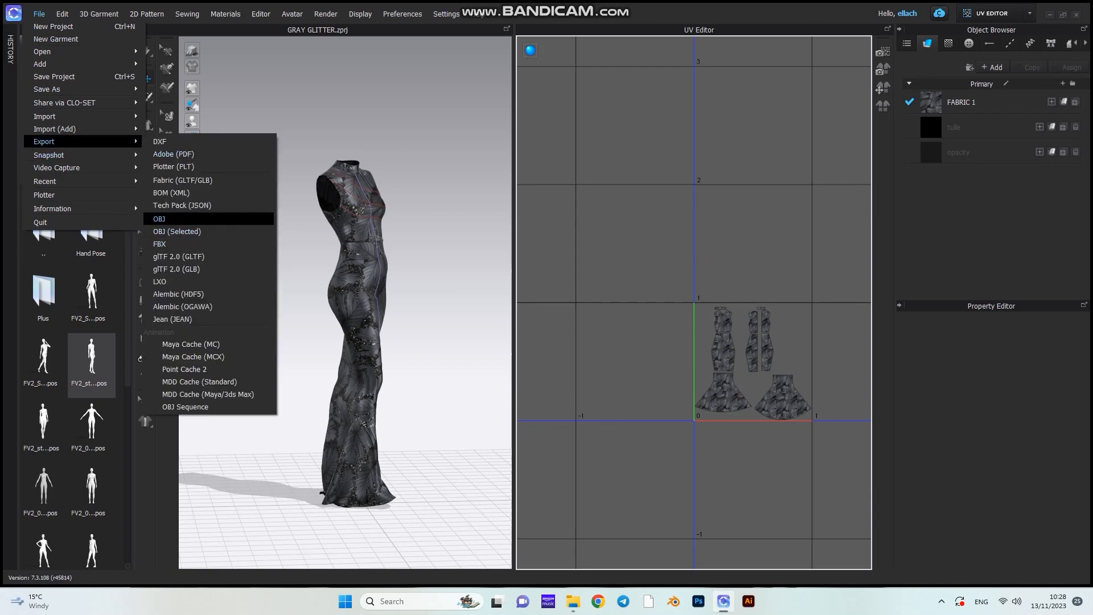
pyautogui.click(159, 219)
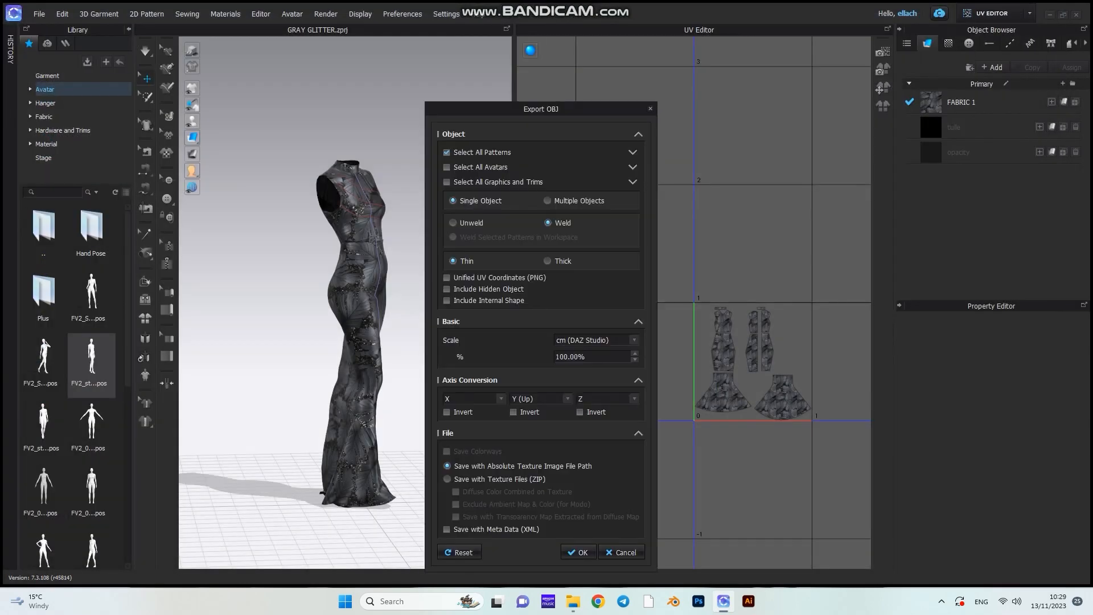
pyautogui.moveTo(539, 109); pyautogui.dragTo(343, 55)
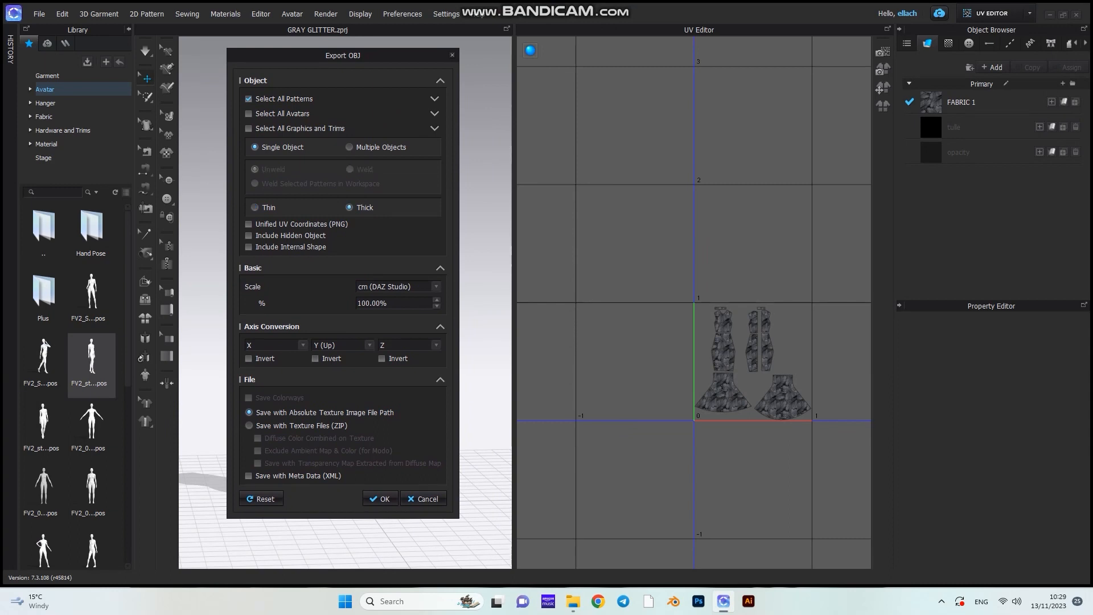
pyautogui.click(250, 224)
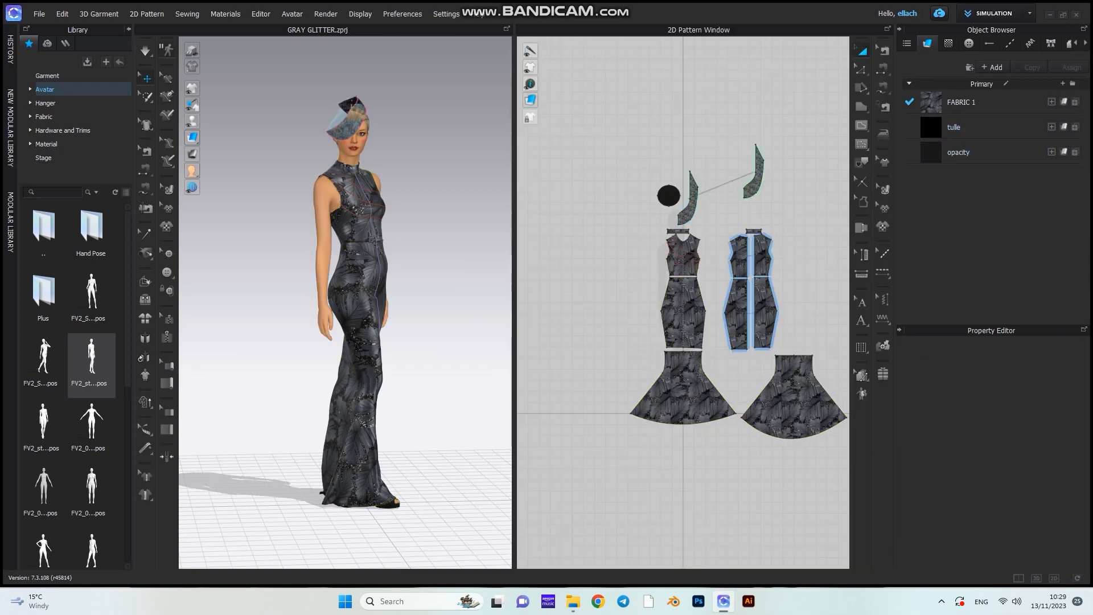
# Step: Show only the tulle fabric and select its two curved headpiece pieces
pyautogui.click(957, 151)
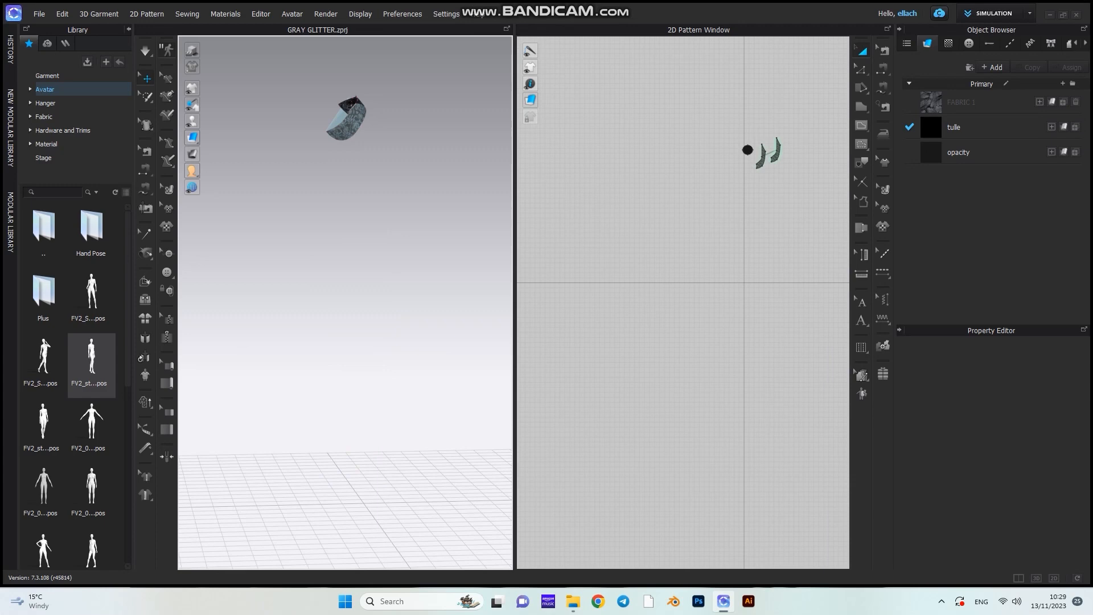
pyautogui.click(747, 149)
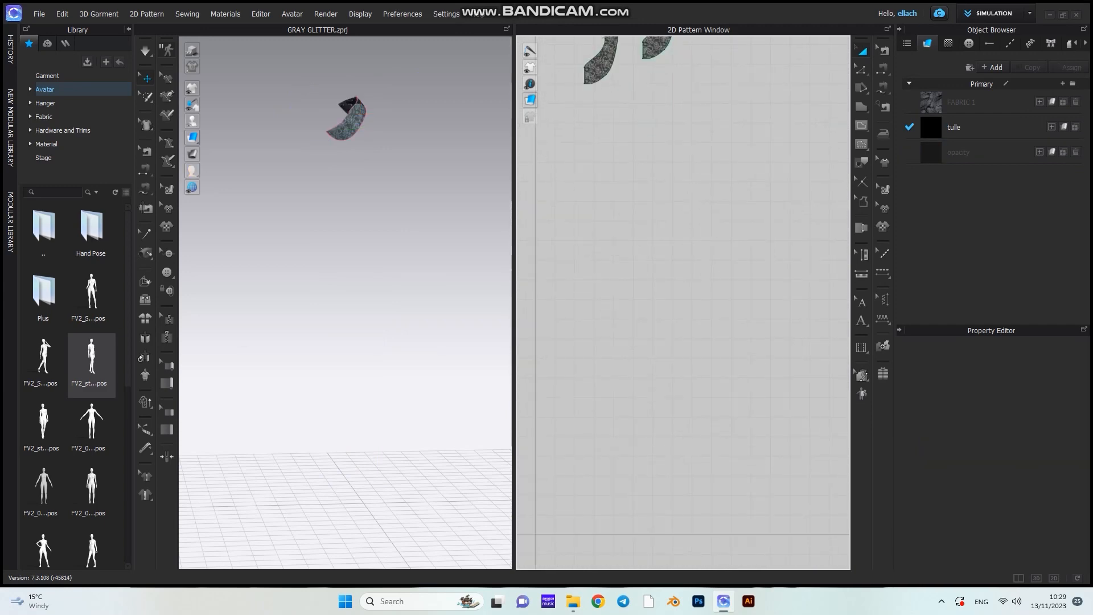
pyautogui.click(644, 225)
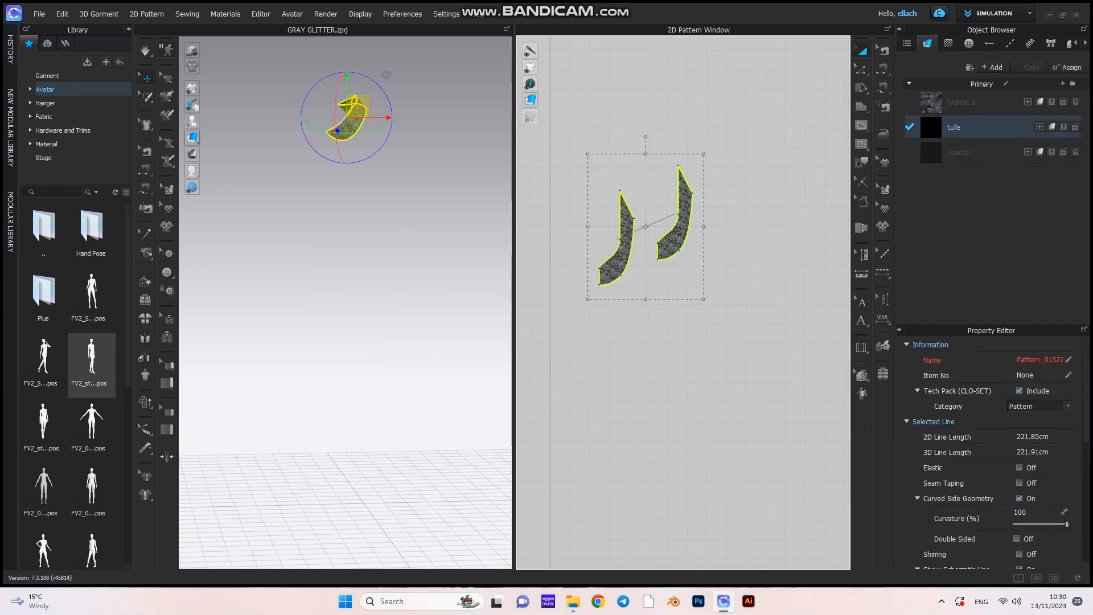
pyautogui.click(992, 13)
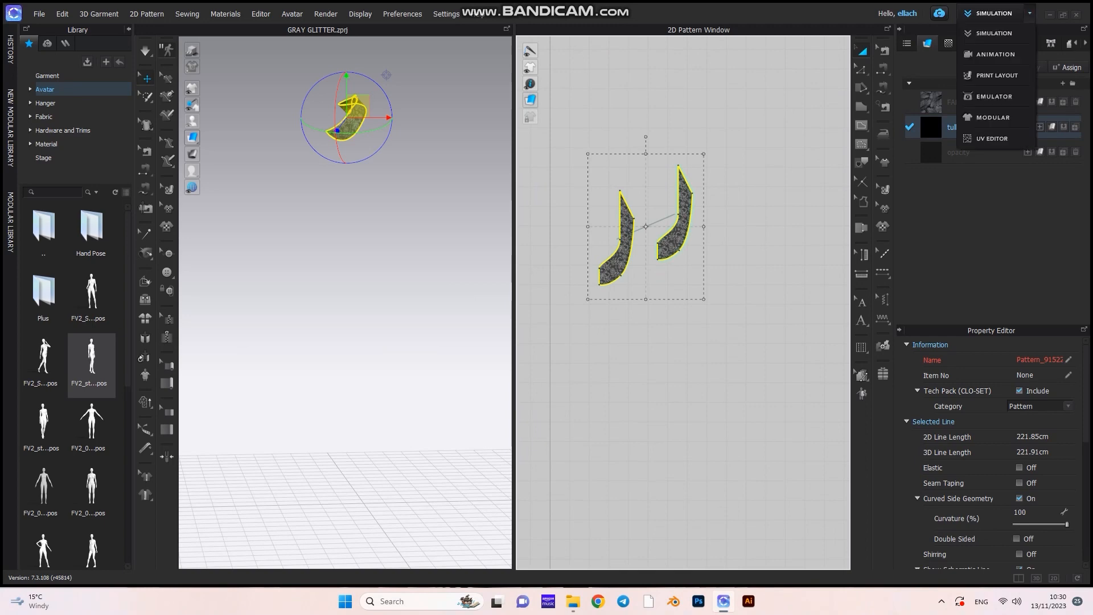
# Step: Fit the tulle pieces' UVs into the 0–1 range in the UV Editor
pyautogui.click(991, 138)
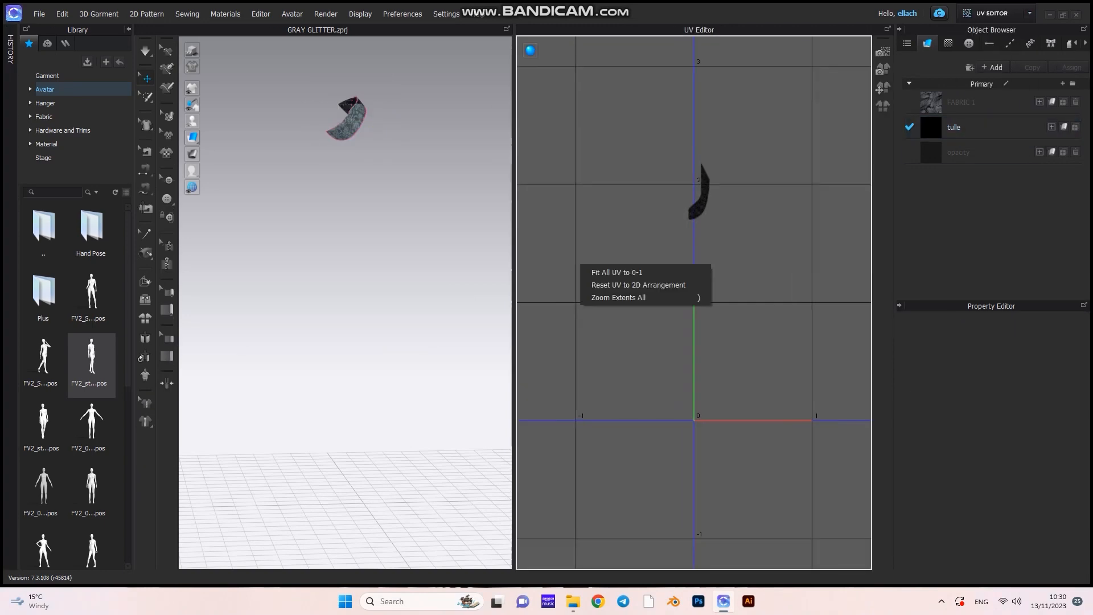
pyautogui.click(637, 284)
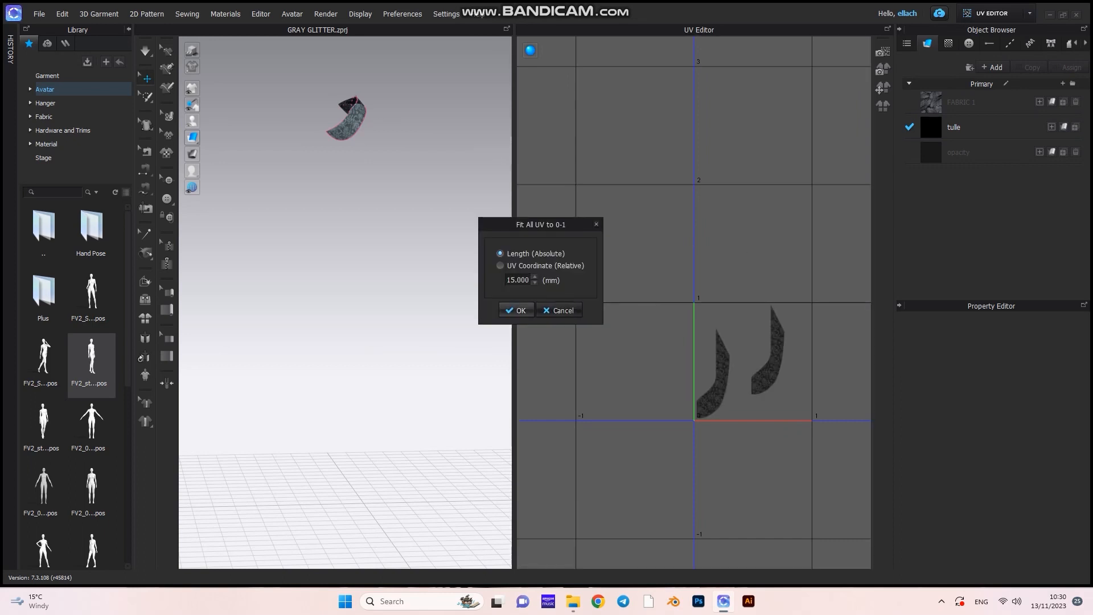
pyautogui.click(39, 14)
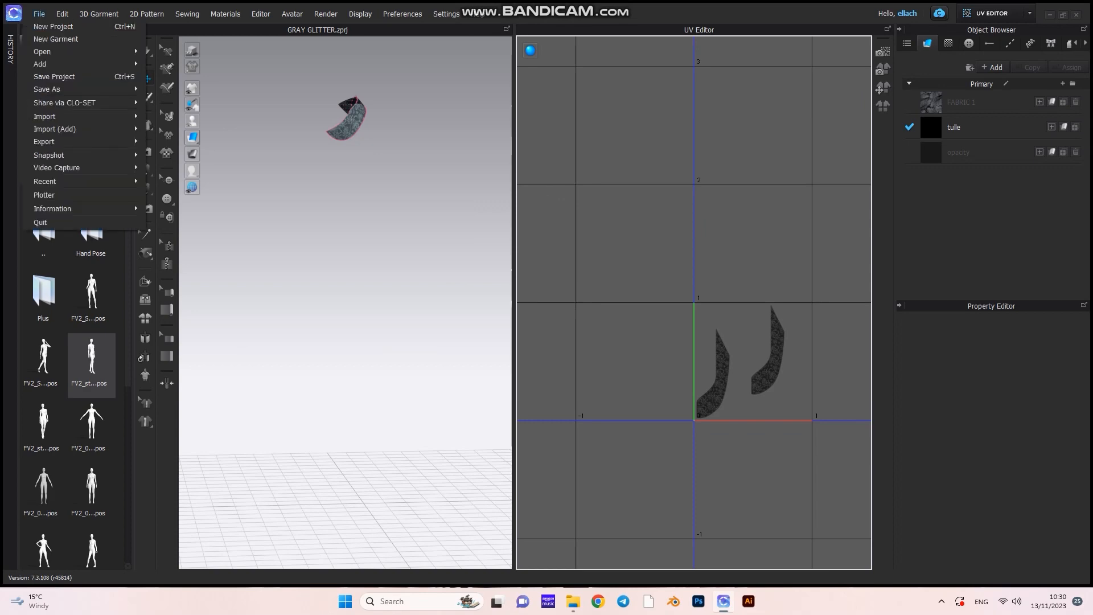
# Step: Export the tulle pieces as the OBJ file fabric2 with thick cloth
pyautogui.click(43, 141)
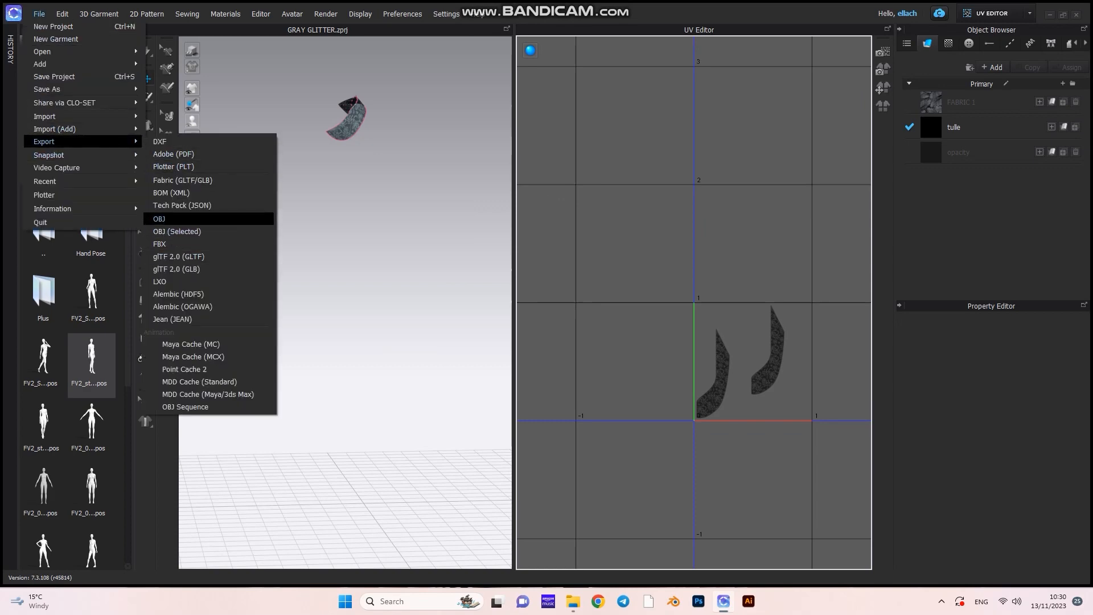
pyautogui.click(160, 218)
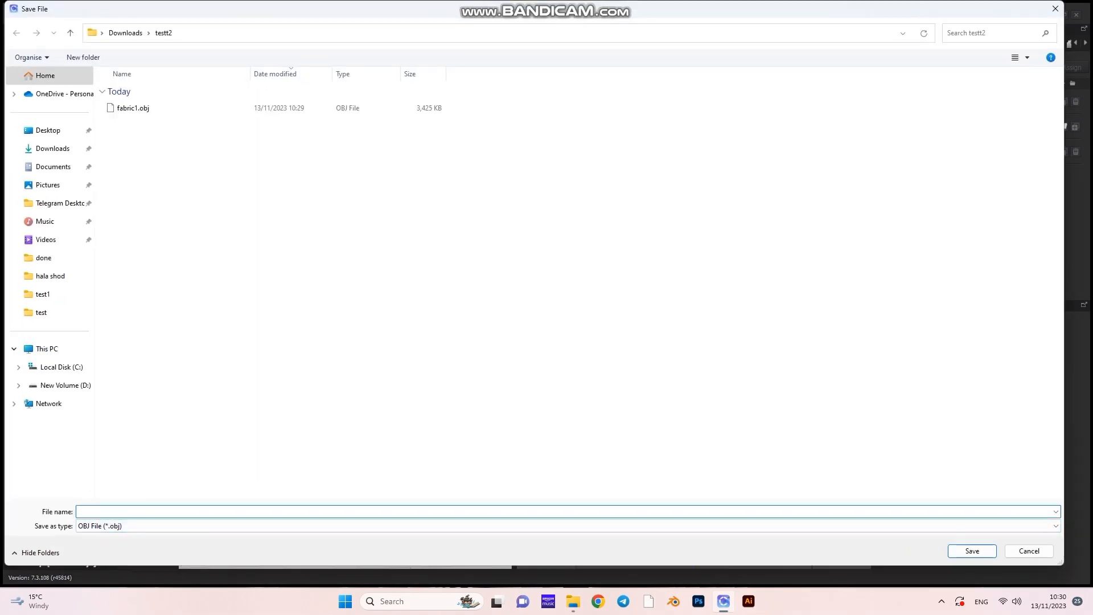
pyautogui.write('fabric2')
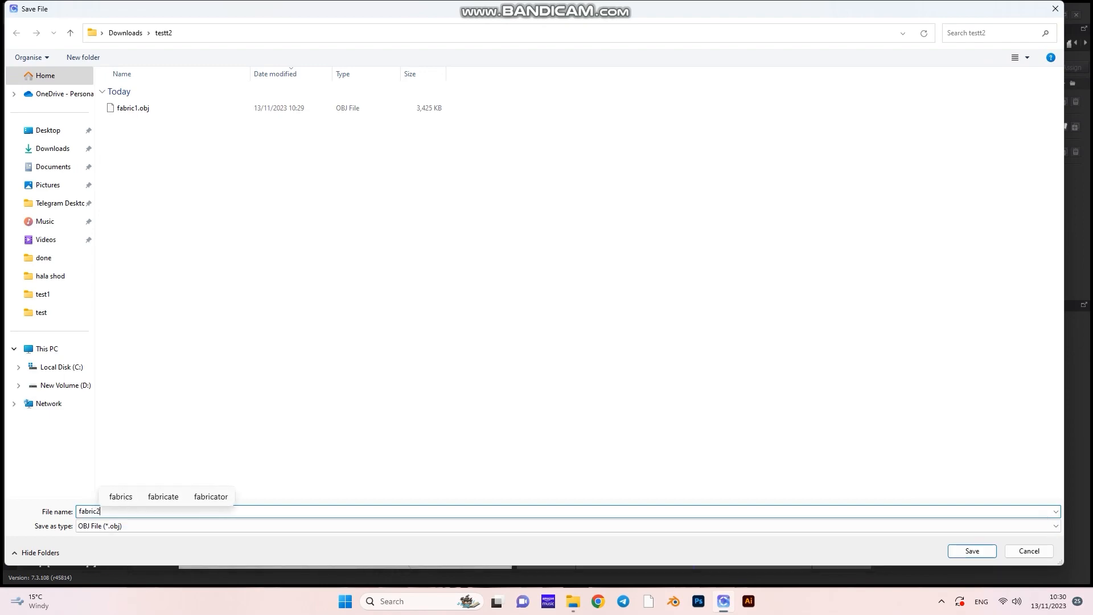
pyautogui.click(970, 551)
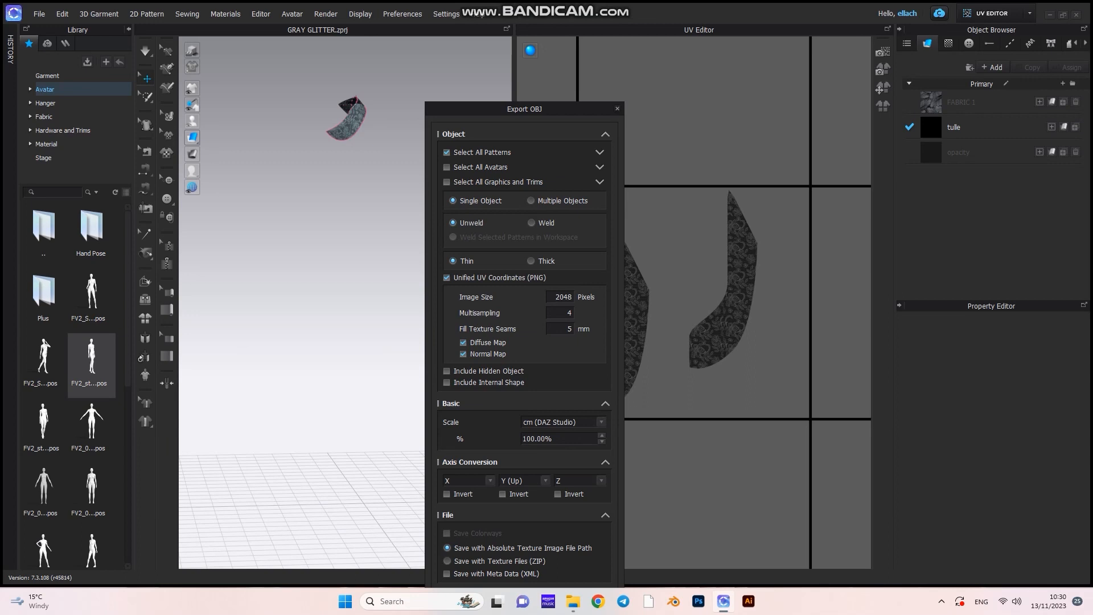
pyautogui.click(532, 222)
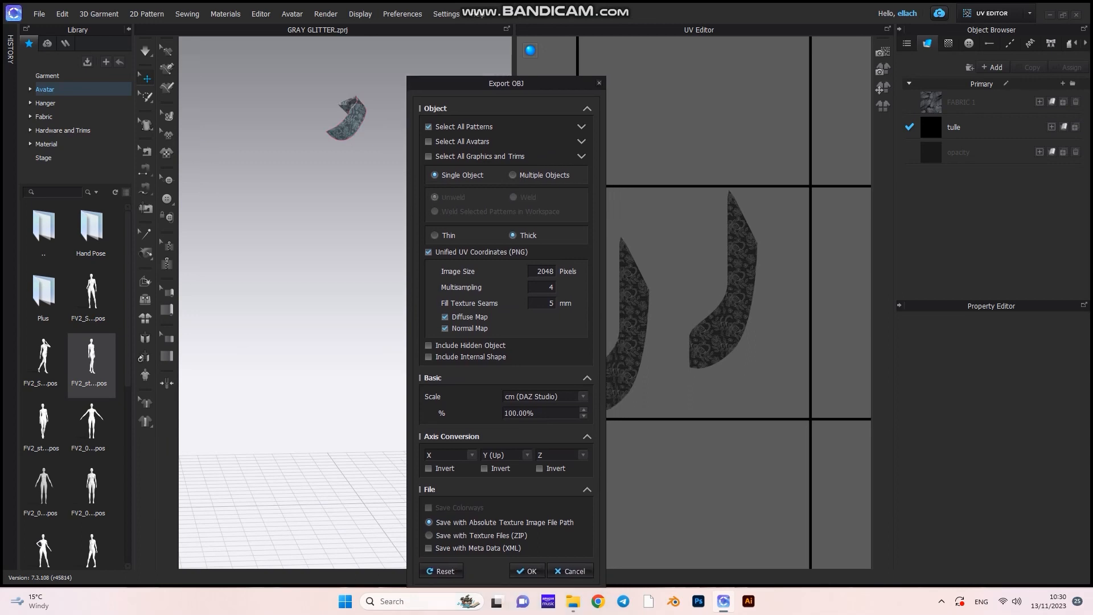
pyautogui.moveTo(506, 83); pyautogui.dragTo(437, 18)
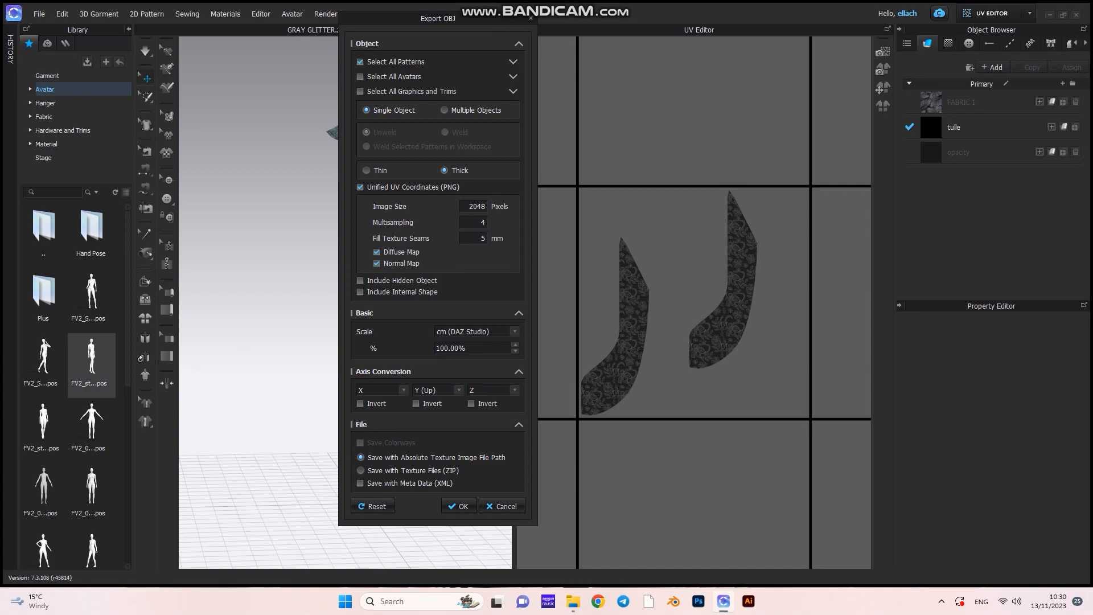
pyautogui.click(458, 506)
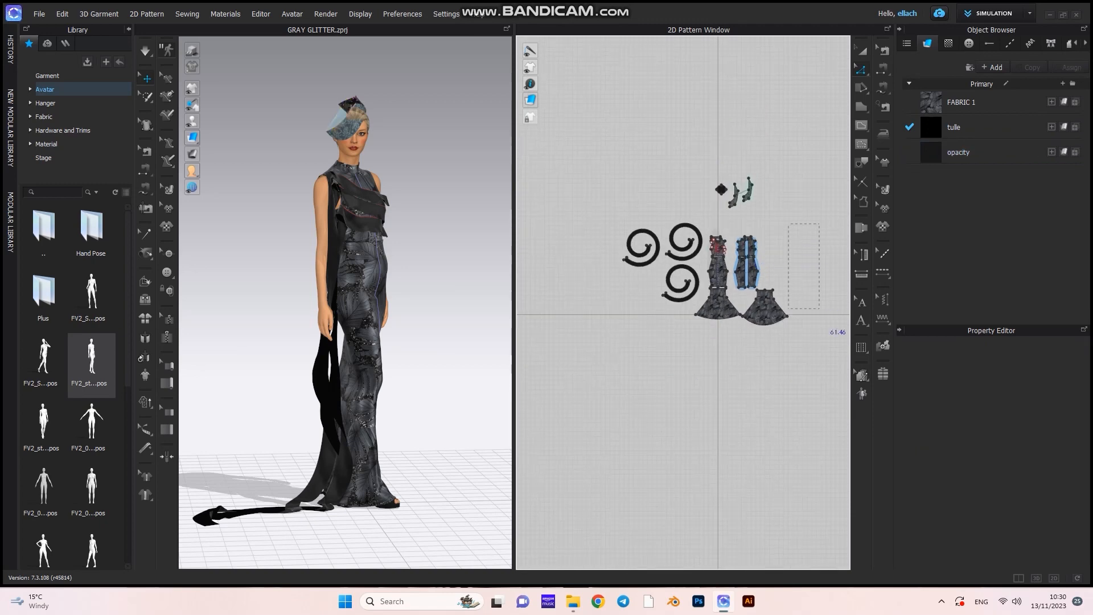
# Step: Hide the garment and export the bare avatar to an OBJ file named avatar
pyautogui.click(957, 151)
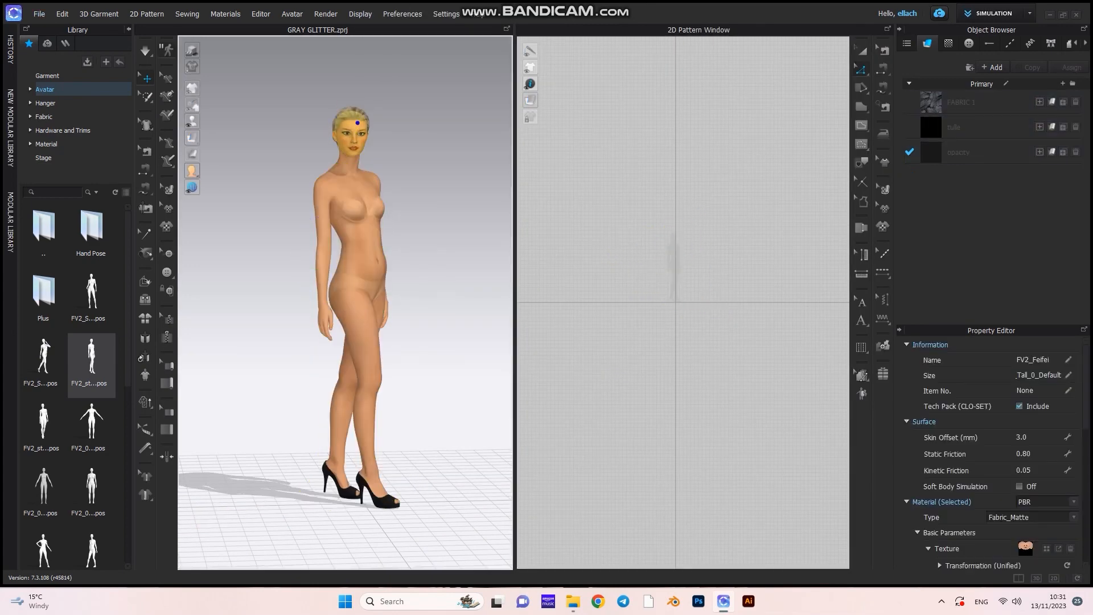
pyautogui.click(39, 14)
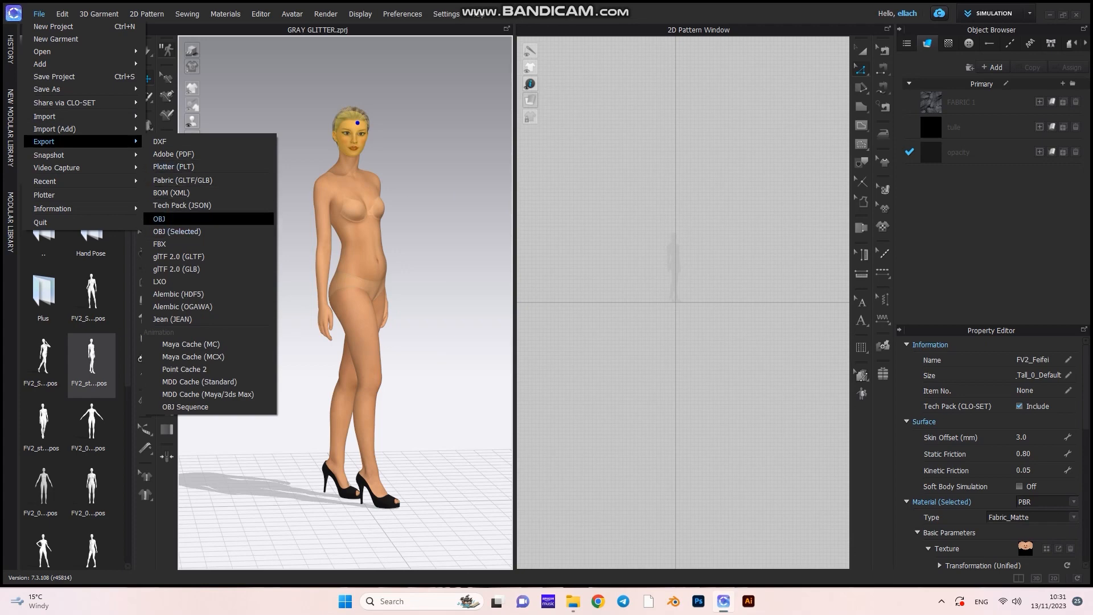
pyautogui.click(159, 218)
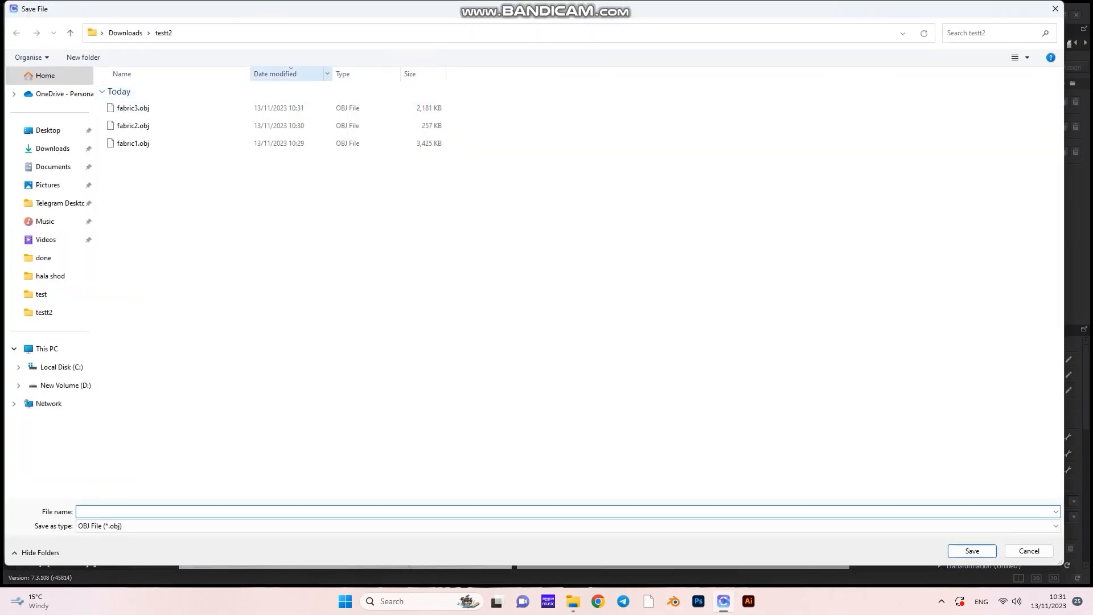
pyautogui.write('a')
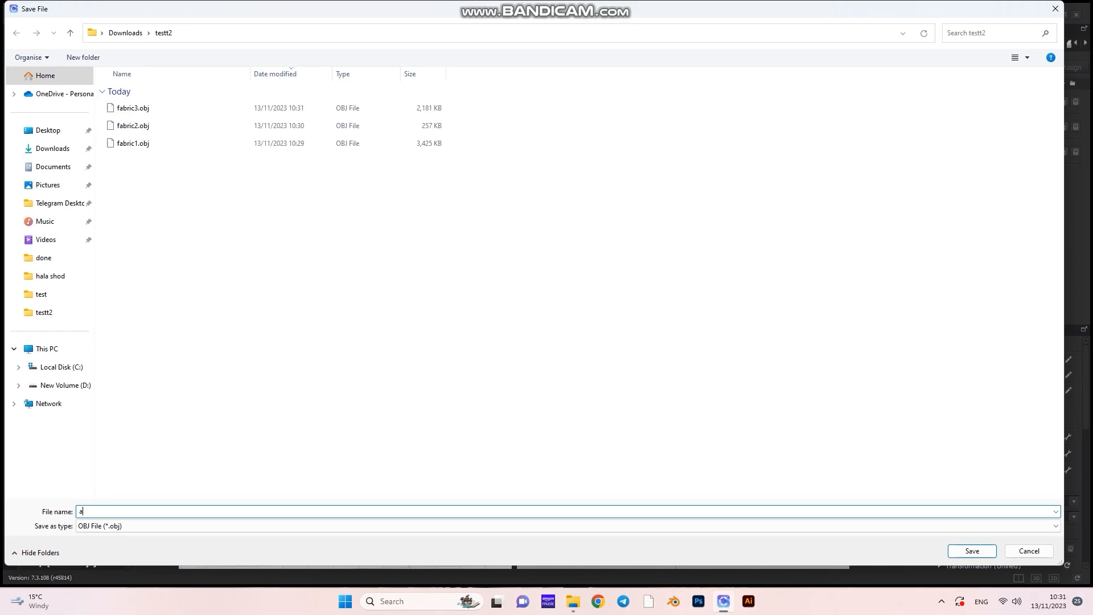
pyautogui.write('vatar')
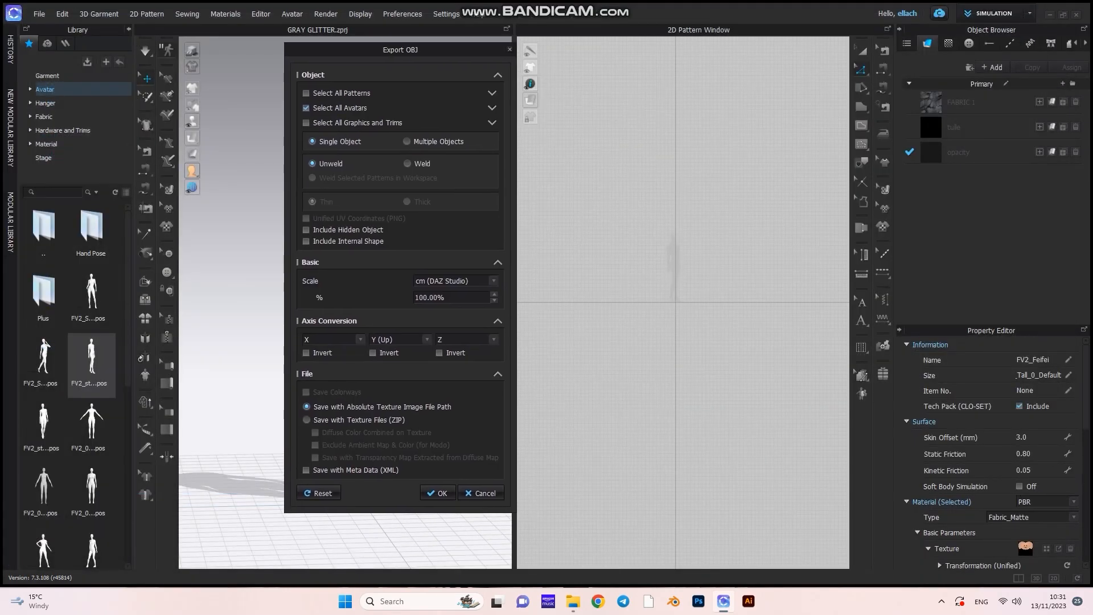
pyautogui.click(407, 162)
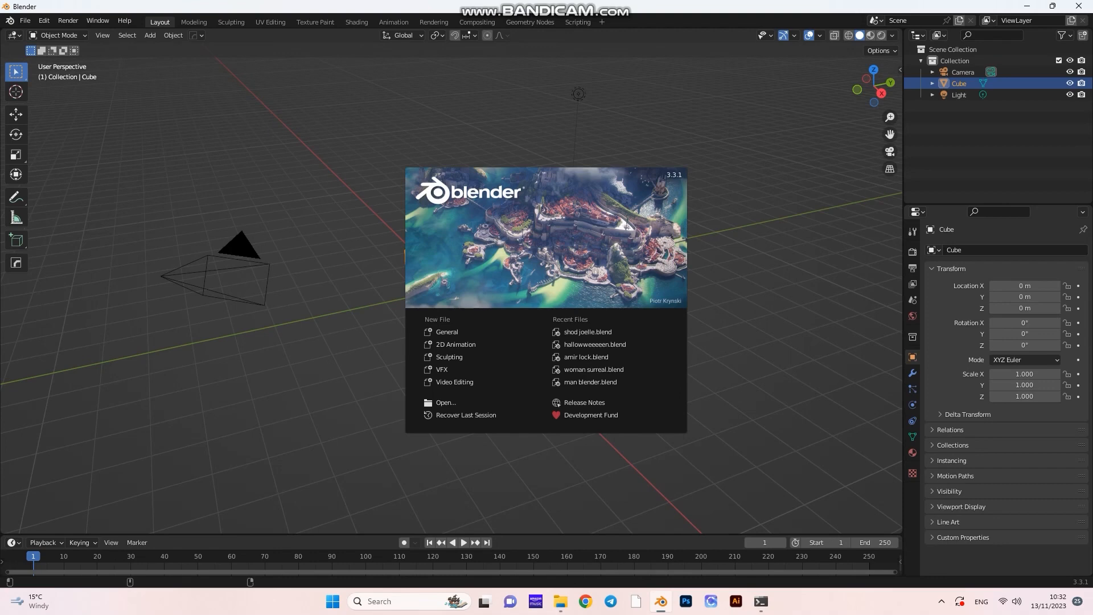
# Step: Dismiss Blender's splash screen to reach the default scene
pyautogui.click(453, 289)
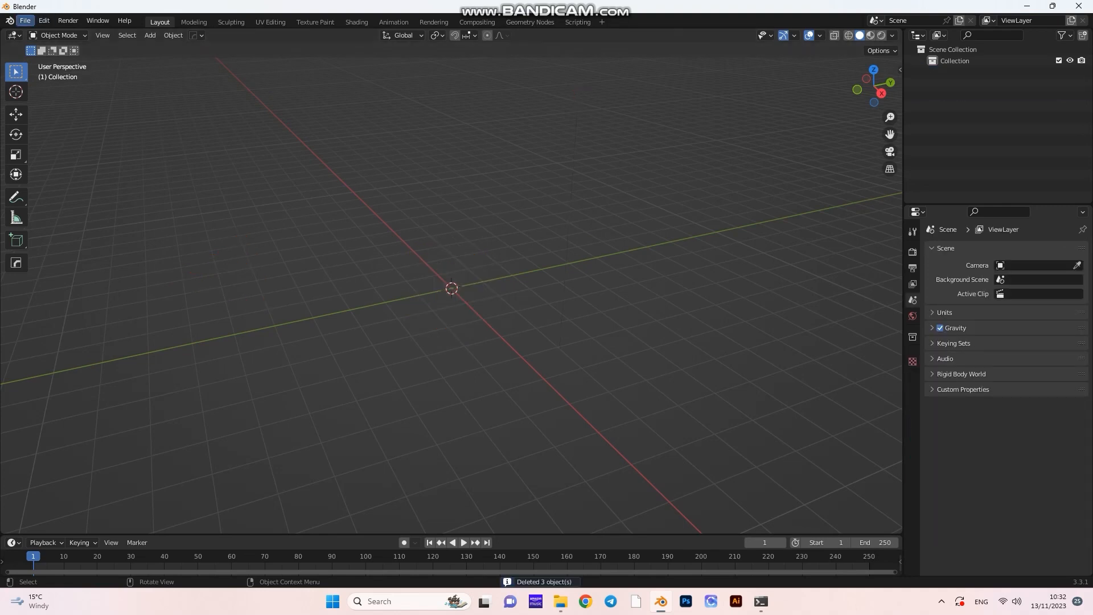
# Step: Import the avatar and three fabric Wavefront OBJ files with Clamp Bounding Box set to 0.1
pyautogui.click(24, 20)
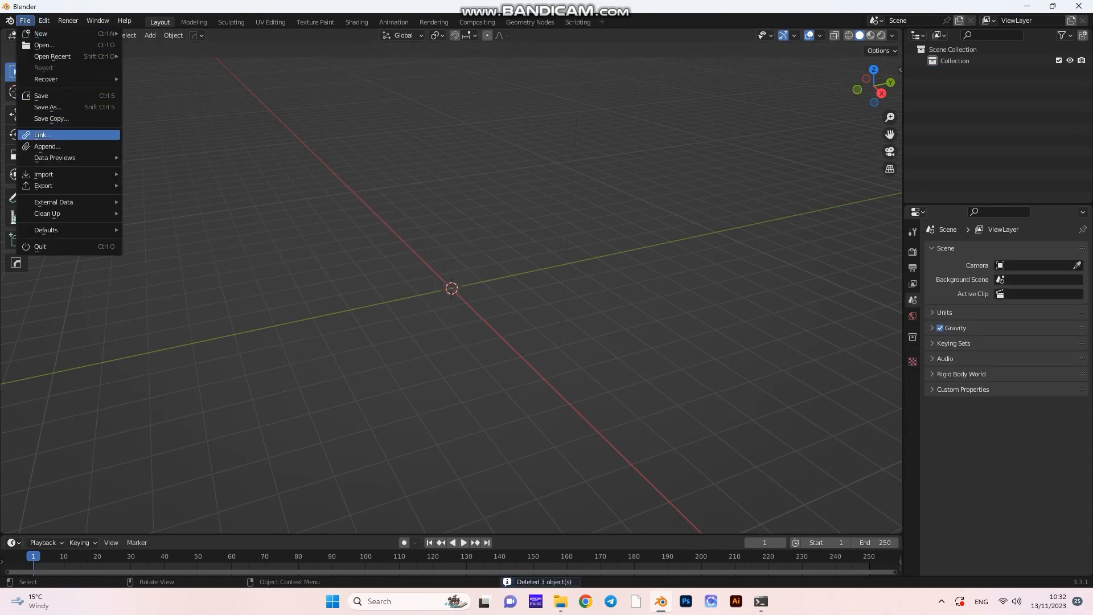
pyautogui.moveTo(43, 176)
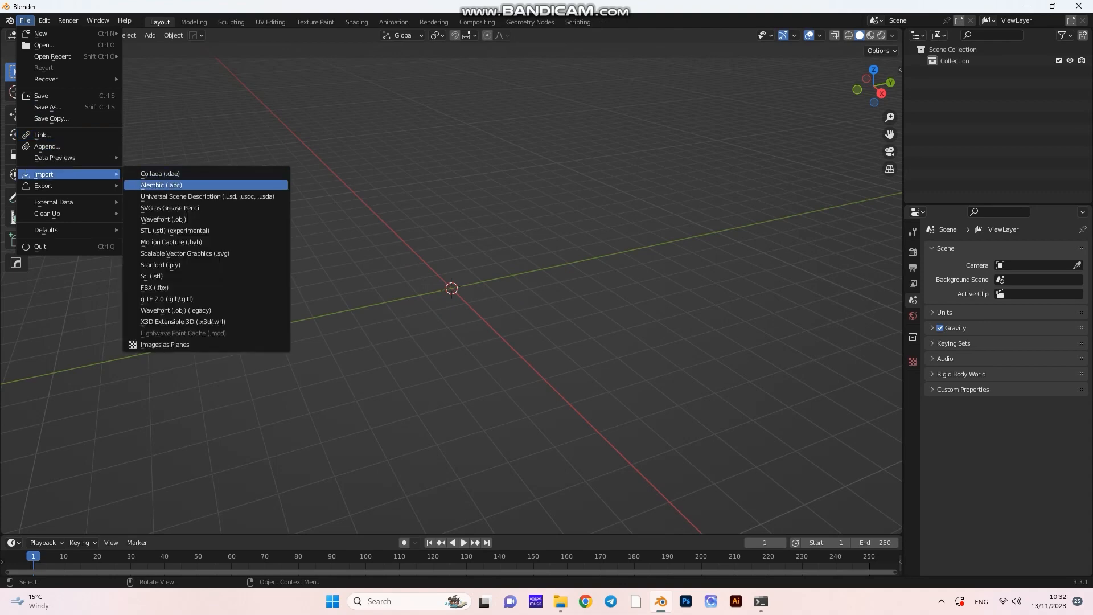
pyautogui.moveTo(163, 219)
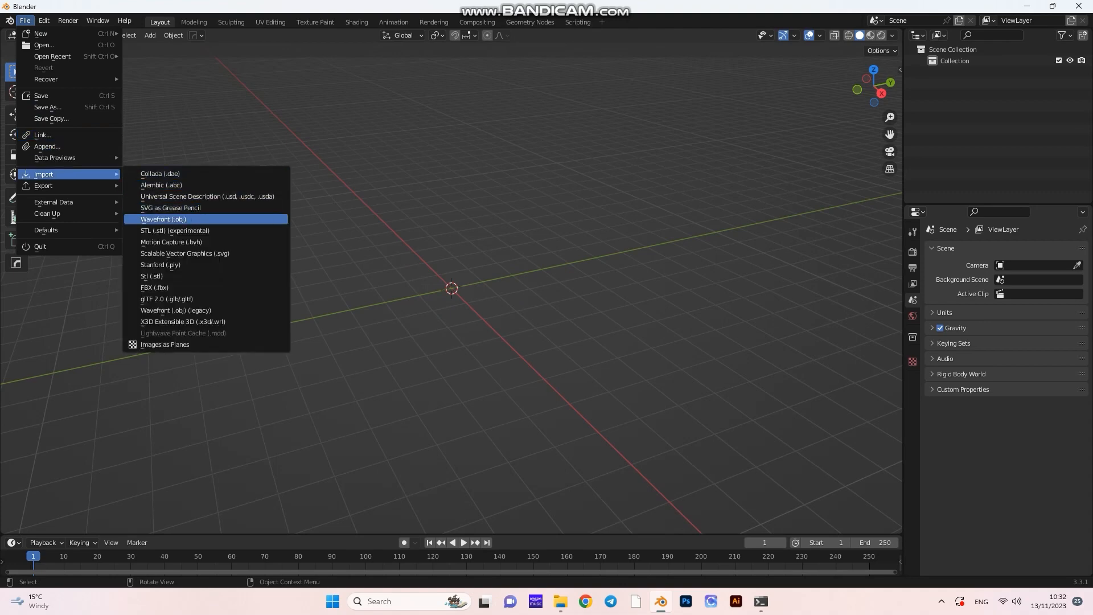
pyautogui.click(163, 219)
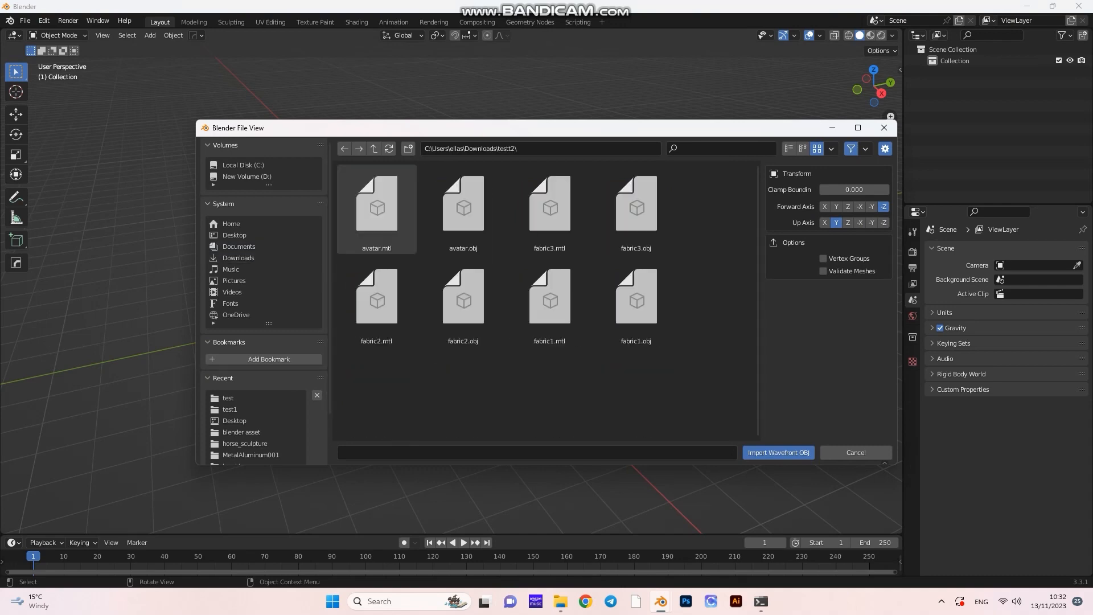
pyautogui.click(377, 206)
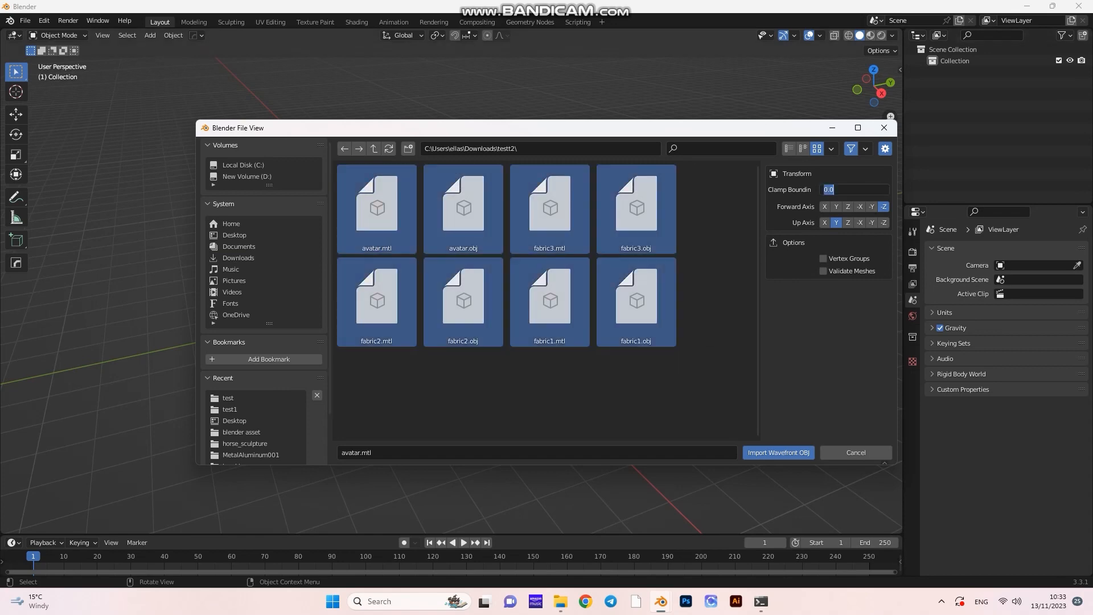
pyautogui.click(852, 190)
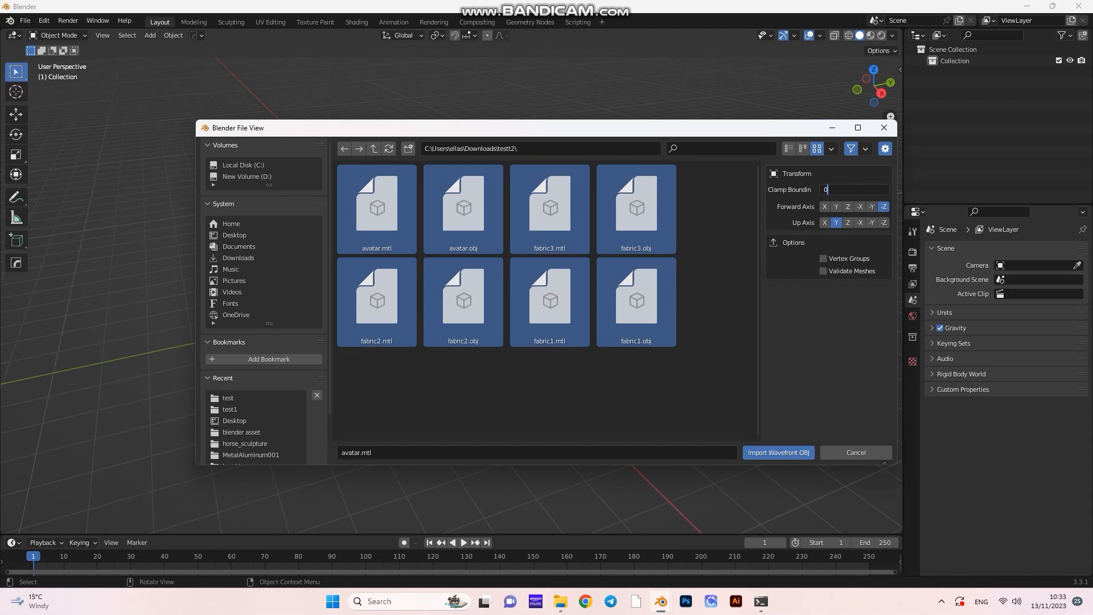
pyautogui.write('0.100')
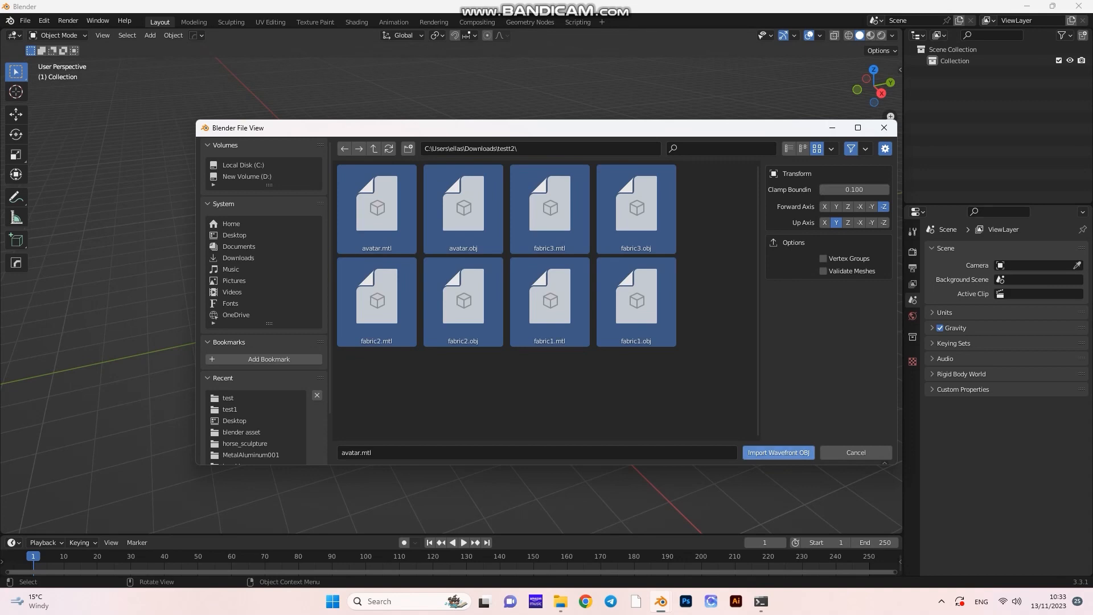
pyautogui.click(776, 452)
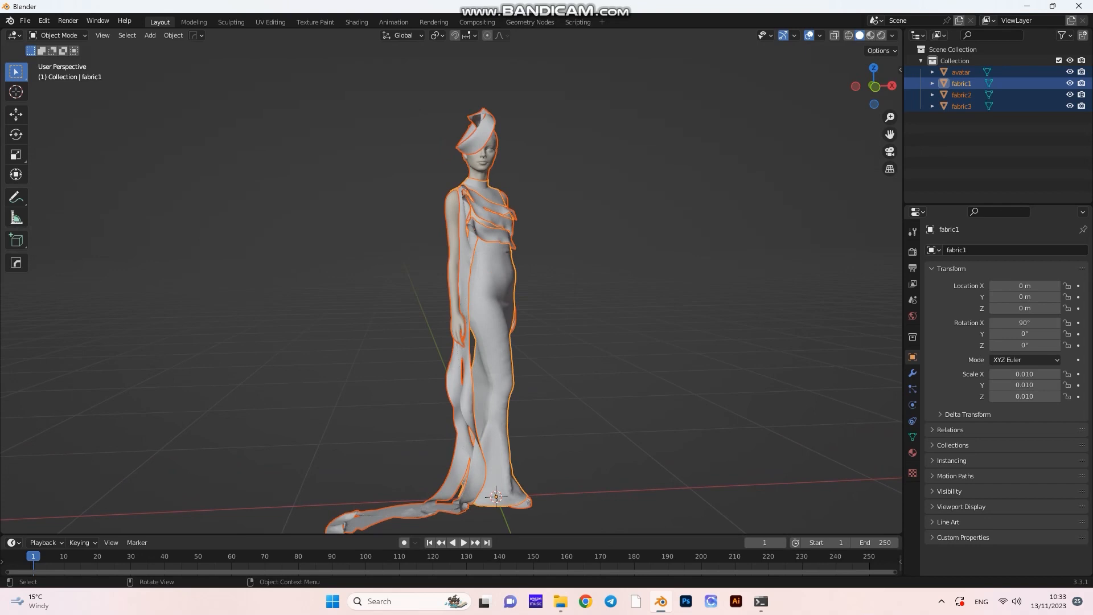
# Step: Add an area light from the Add > Light menu
pyautogui.click(149, 36)
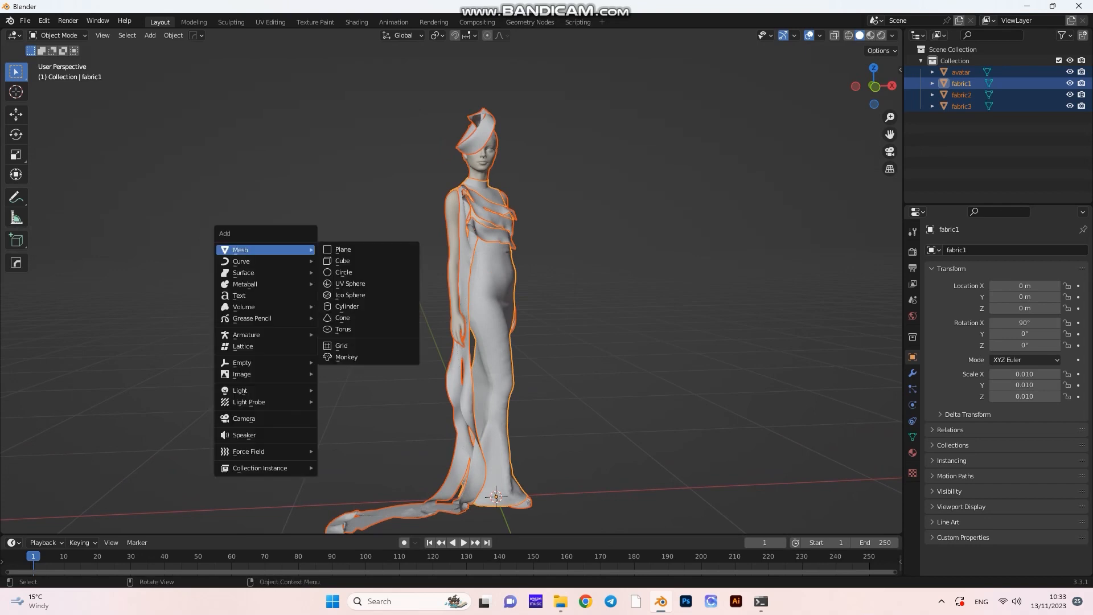
pyautogui.moveTo(240, 389)
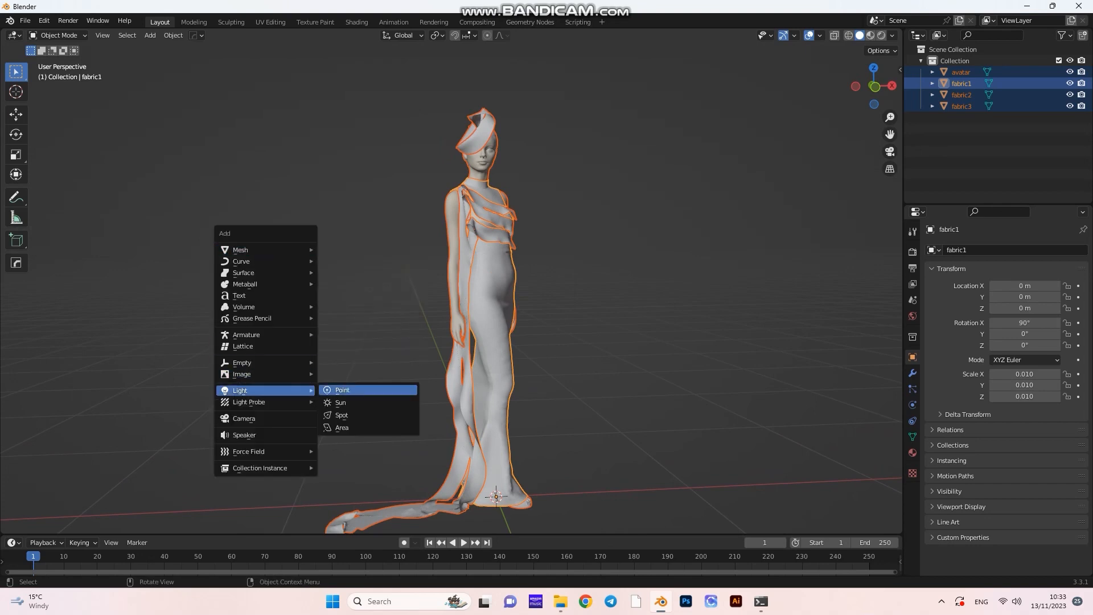
pyautogui.moveTo(341, 427)
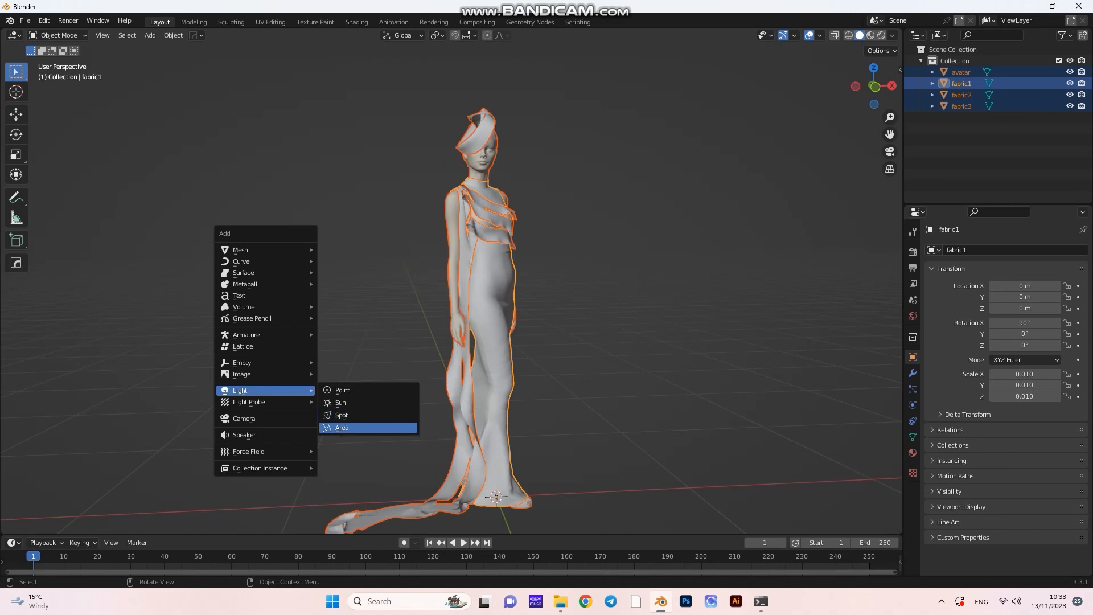
pyautogui.click(342, 427)
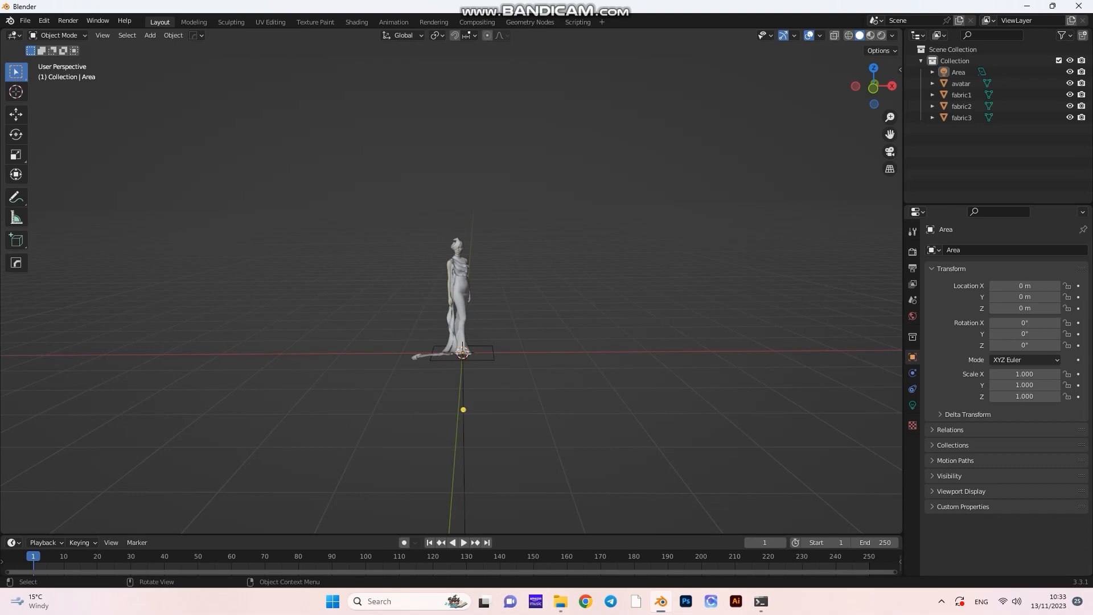
# Step: Move the area light up to about 2.17 m above the model and set its power to 40 W
pyautogui.click(463, 354)
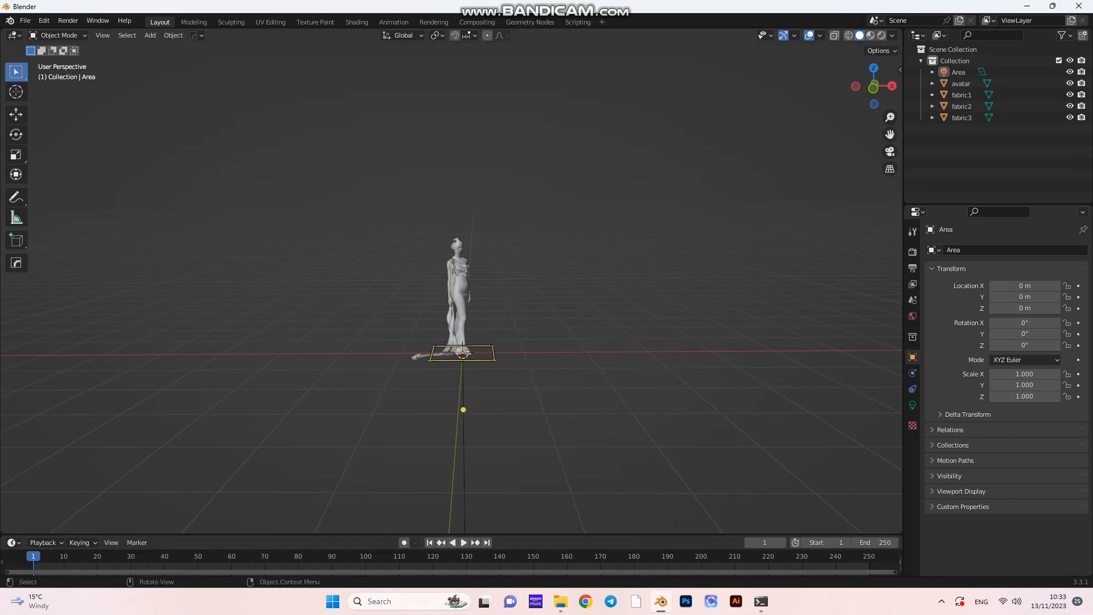
pyautogui.click(958, 72)
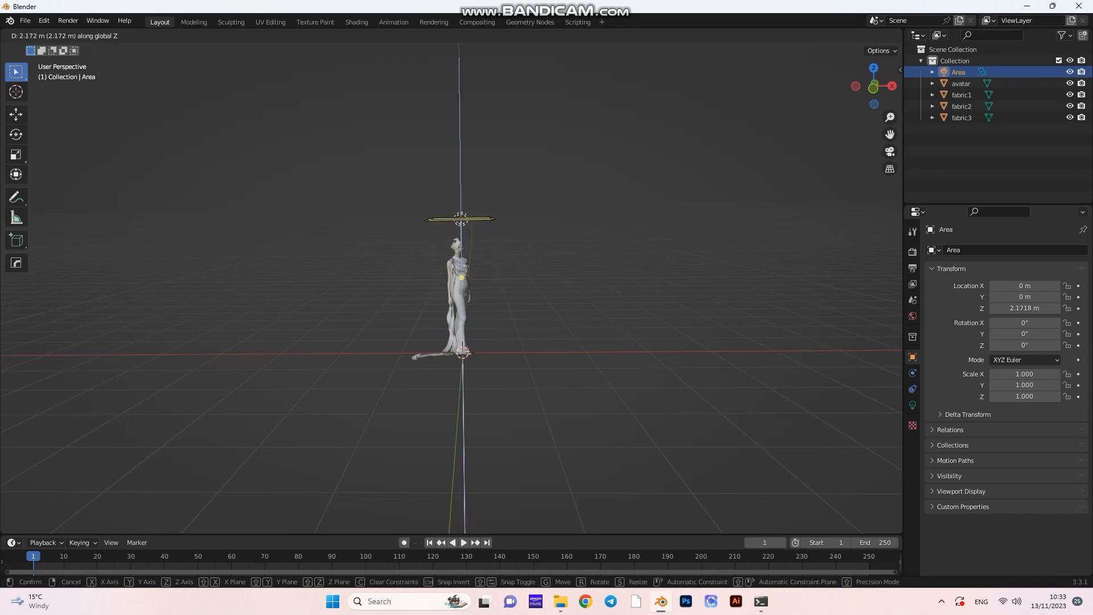
pyautogui.click(459, 218)
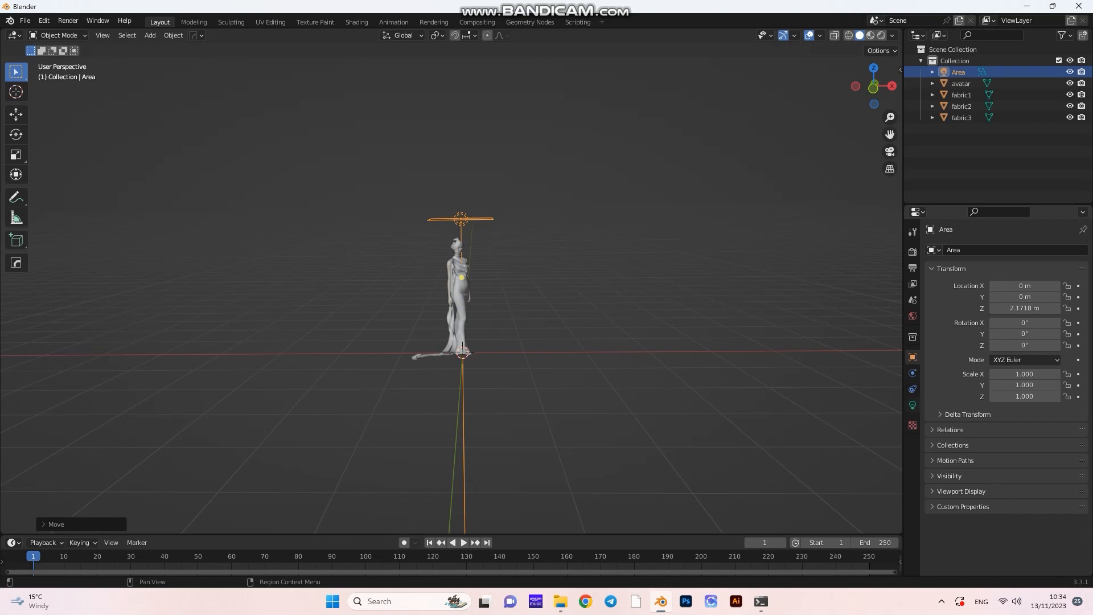
pyautogui.moveTo(912, 389)
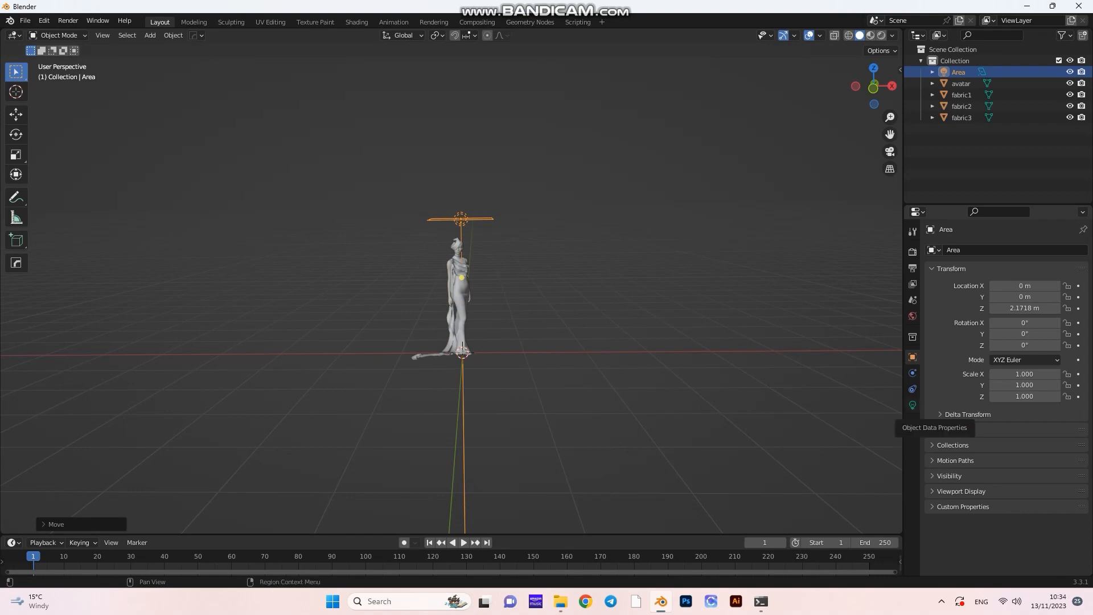
pyautogui.click(911, 405)
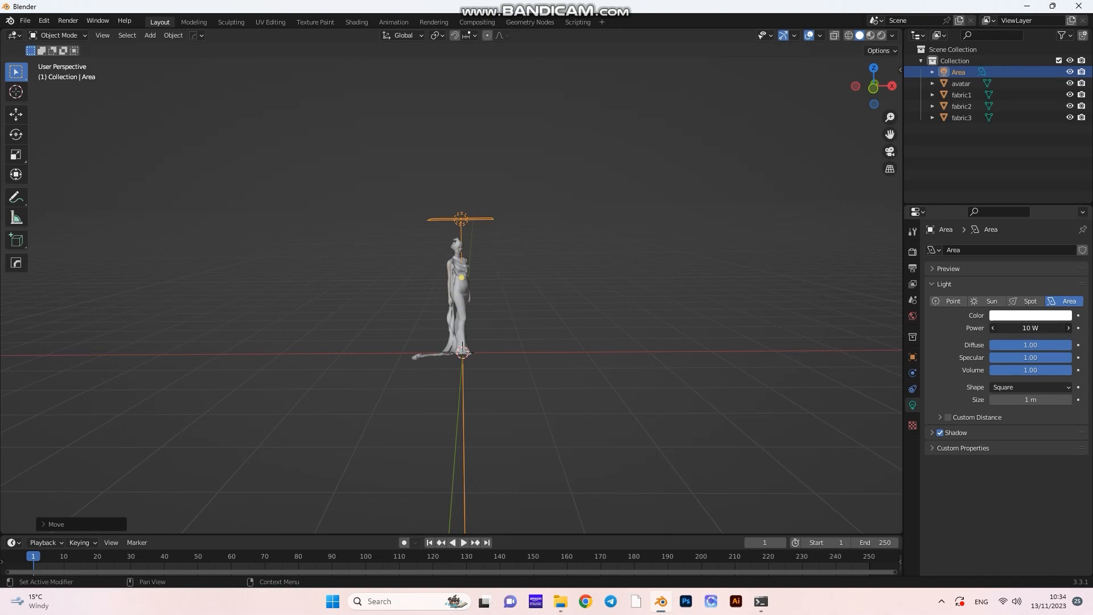
pyautogui.doubleClick(1029, 328)
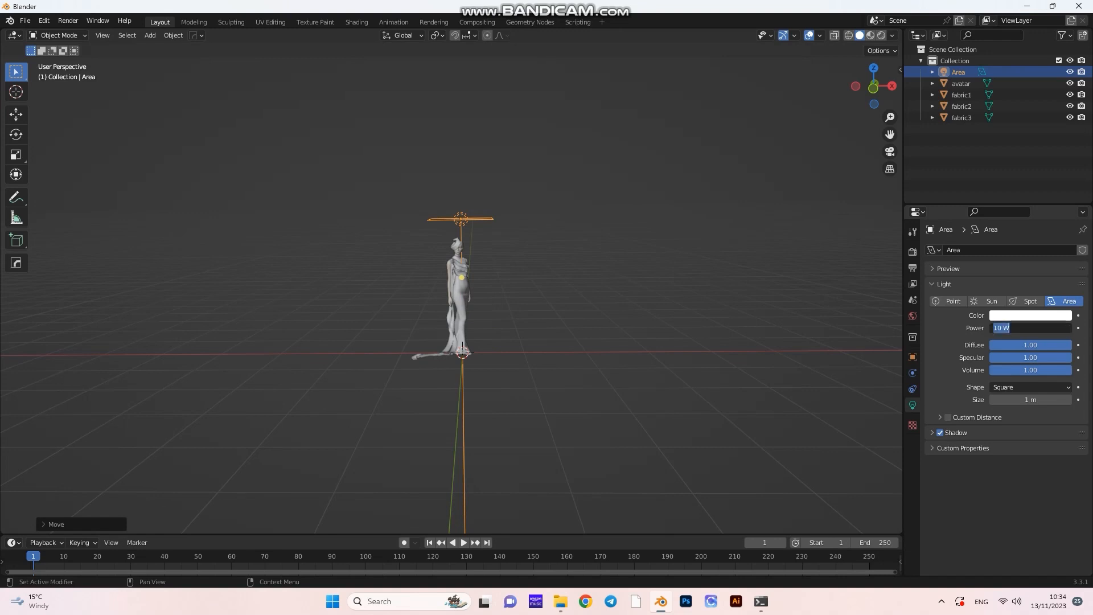
pyautogui.write('40')
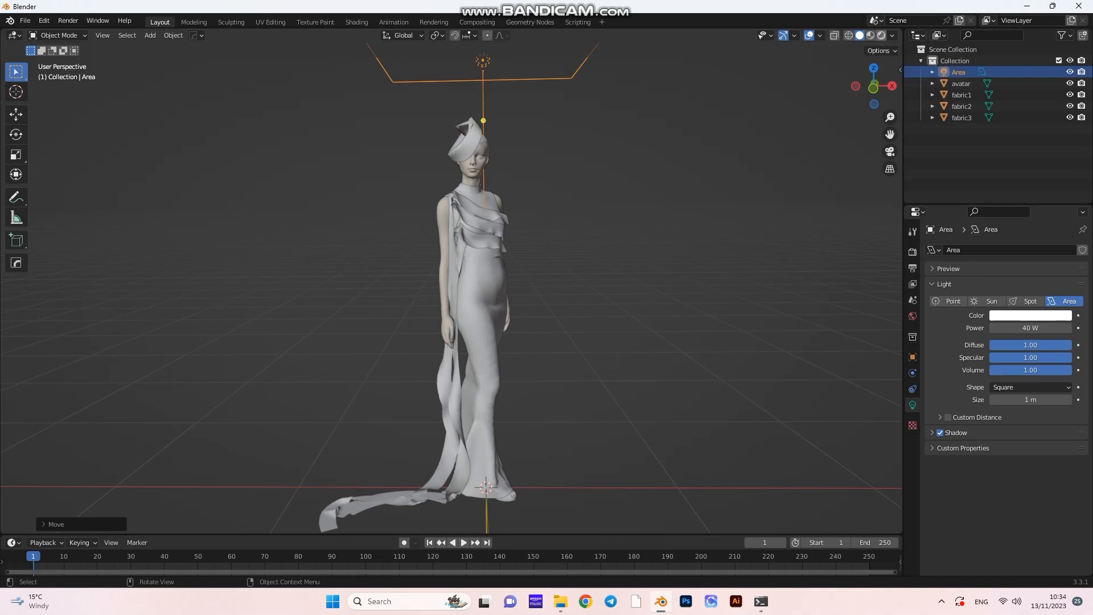
# Step: Switch the viewport to Rendered shading and reframe the lit gowned avatar
pyautogui.click(880, 35)
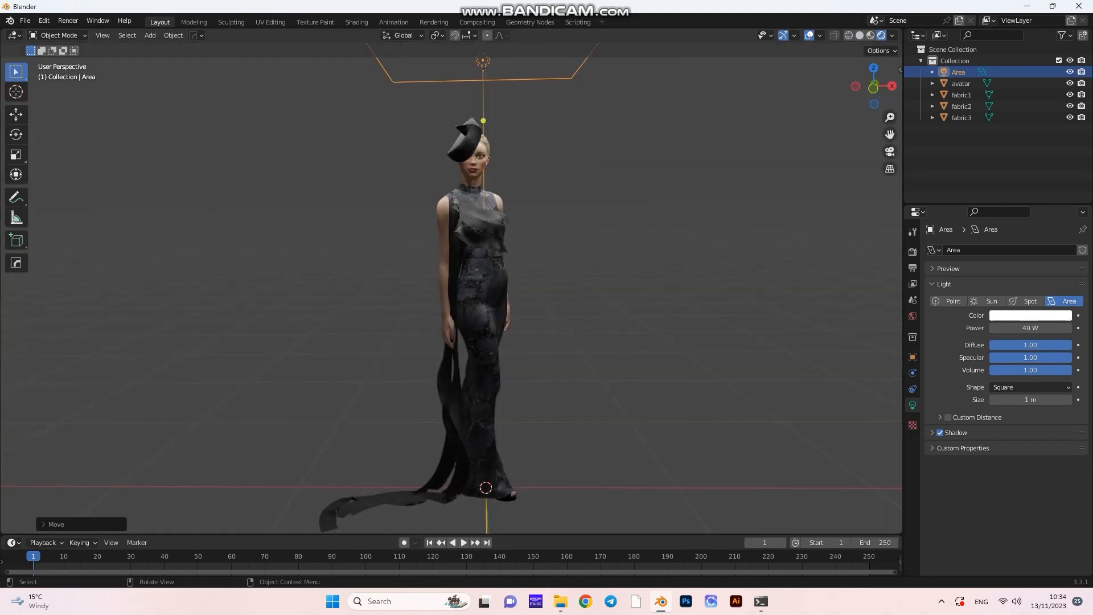
pyautogui.moveTo(489, 279); pyautogui.dragTo(502, 251)
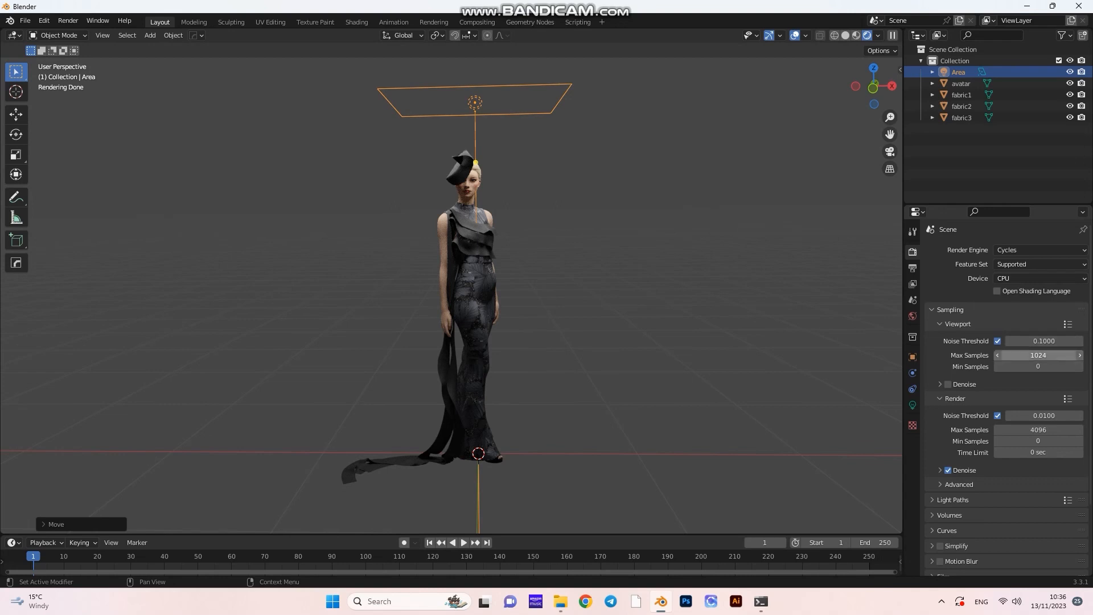
# Step: Set the Cycles viewport Max Samples value to 400
pyautogui.doubleClick(1038, 356)
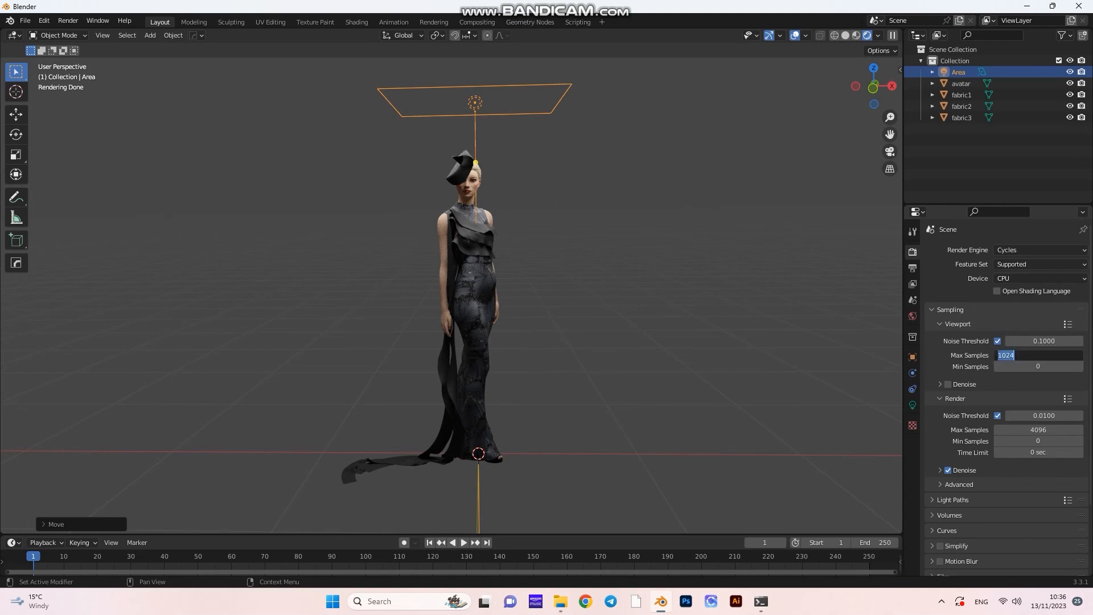
pyautogui.write('4')
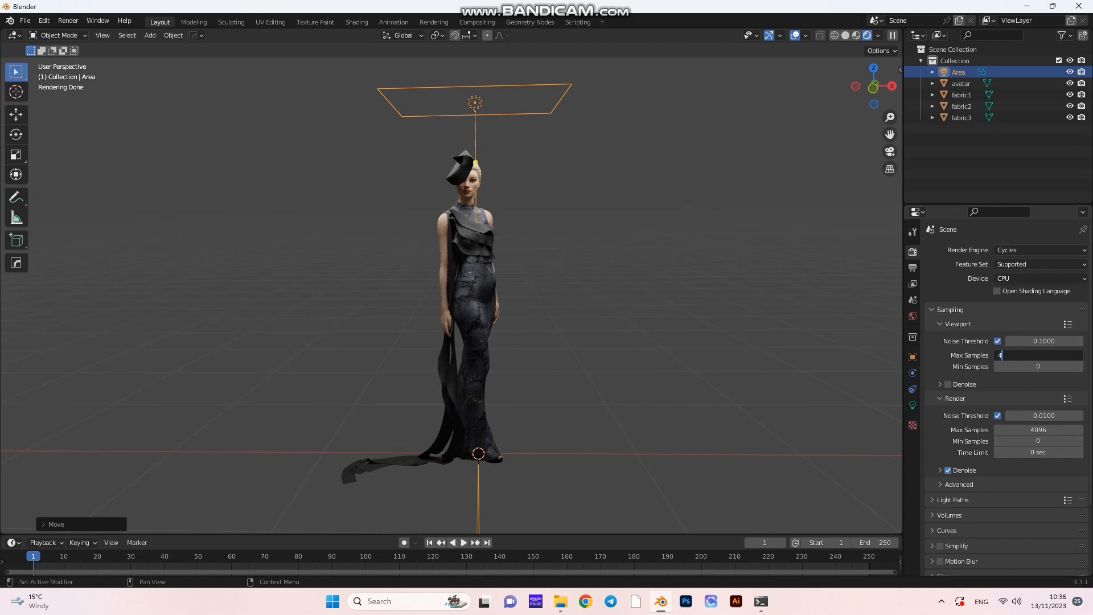
pyautogui.write('00')
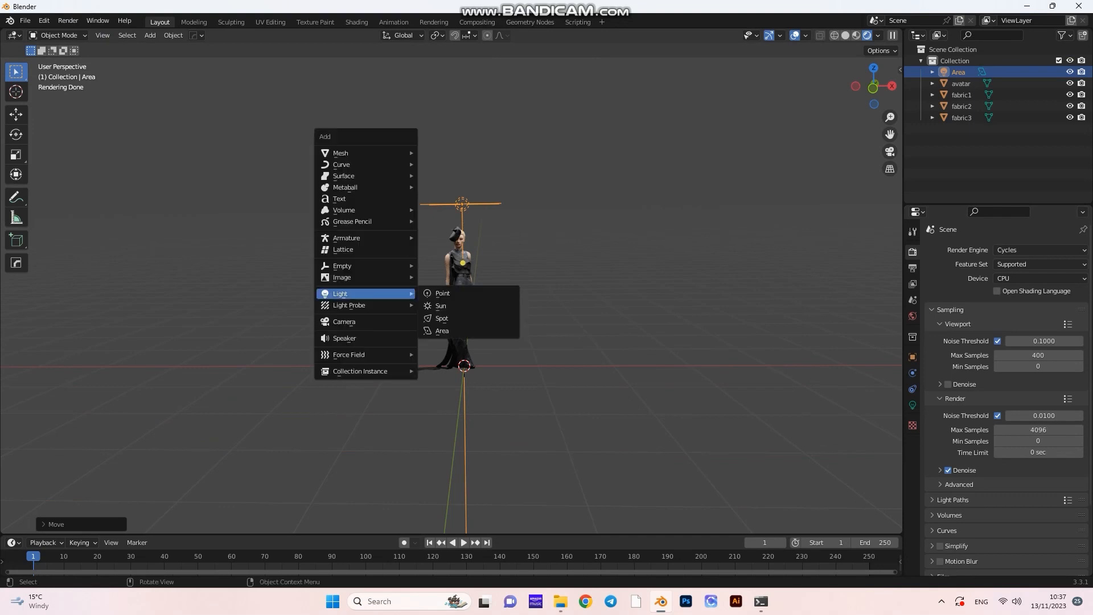
# Step: Add a camera, move it back from the gowned avatar and view through it
pyautogui.click(344, 321)
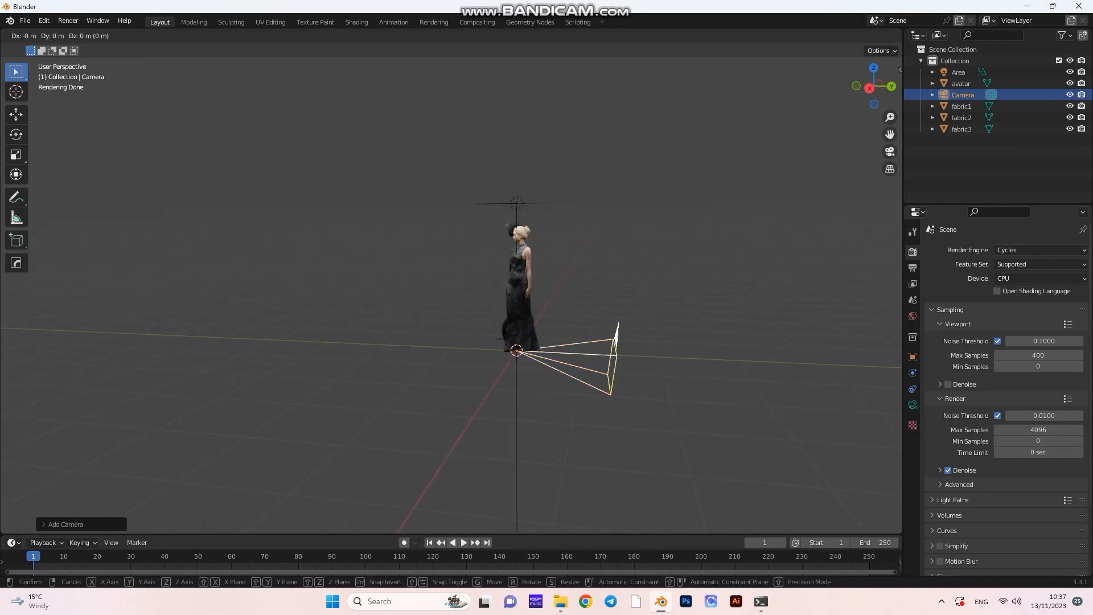
pyautogui.moveTo(607, 355); pyautogui.dragTo(314, 292)
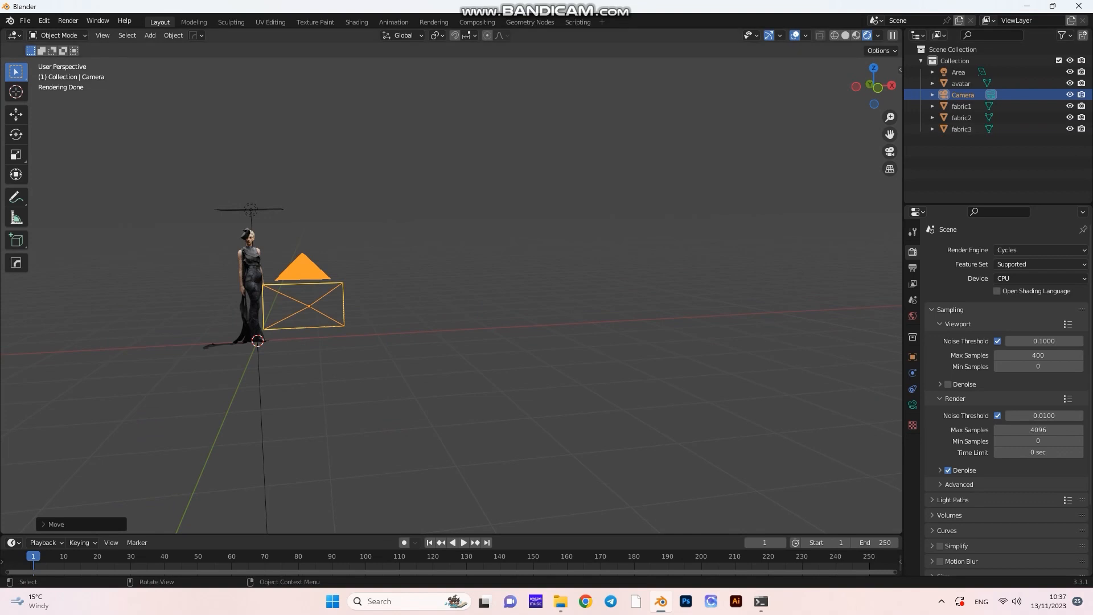
pyautogui.press('g')
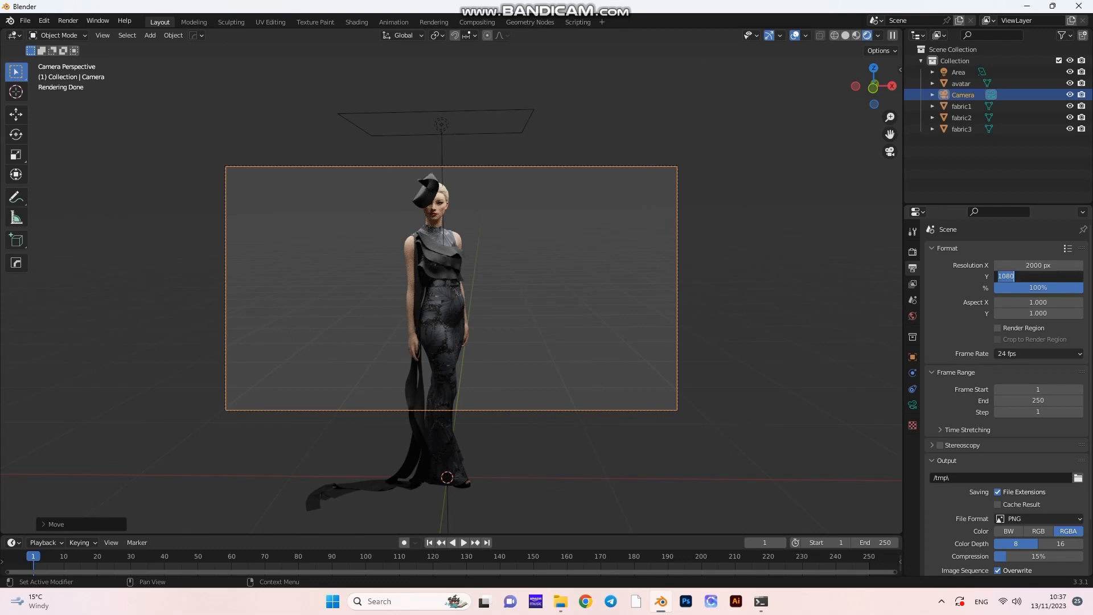
# Step: Set Resolution Y to 2000 and start the Cycles render via Render Image
pyautogui.write('2000 px')
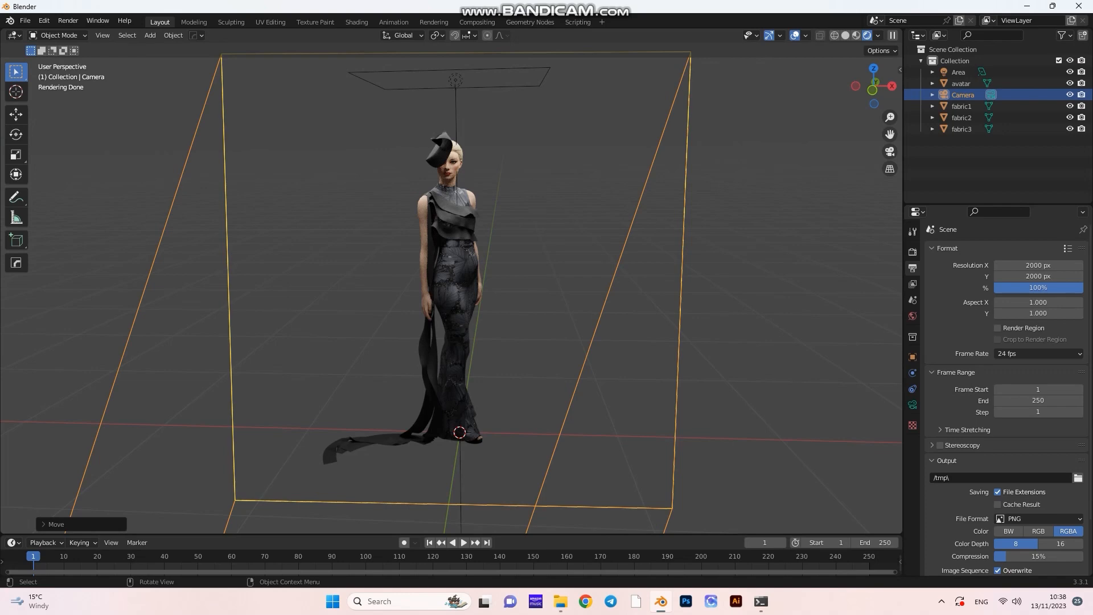
pyautogui.click(67, 21)
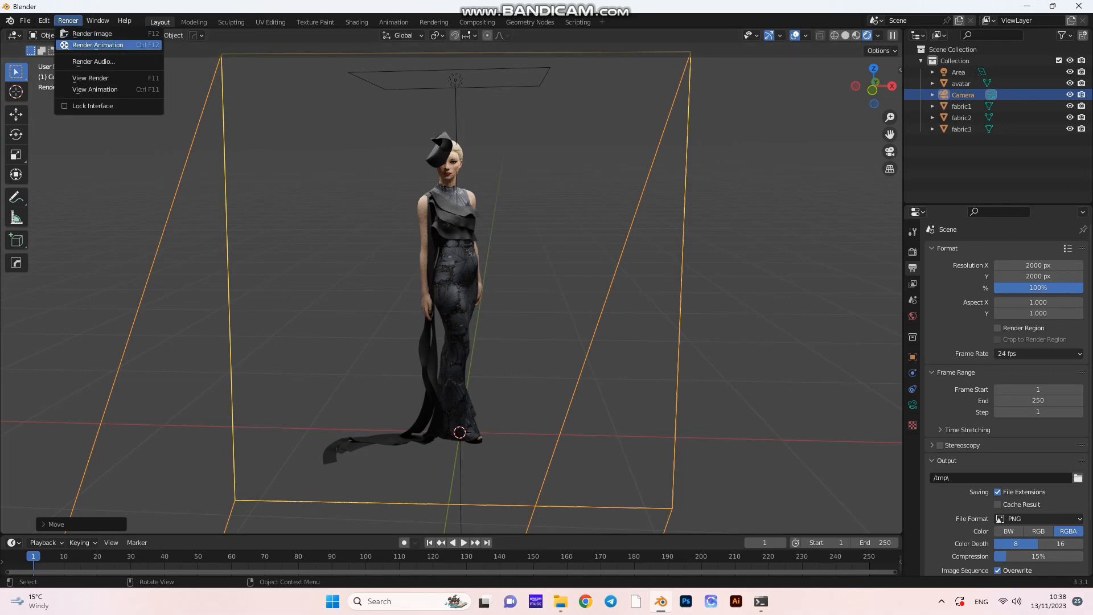
pyautogui.click(91, 33)
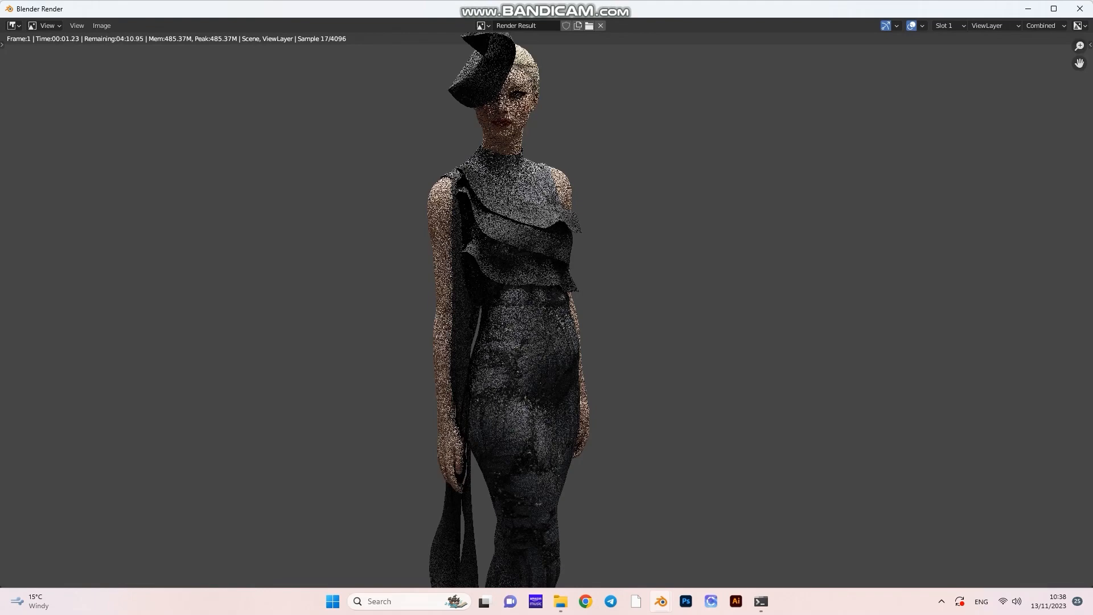